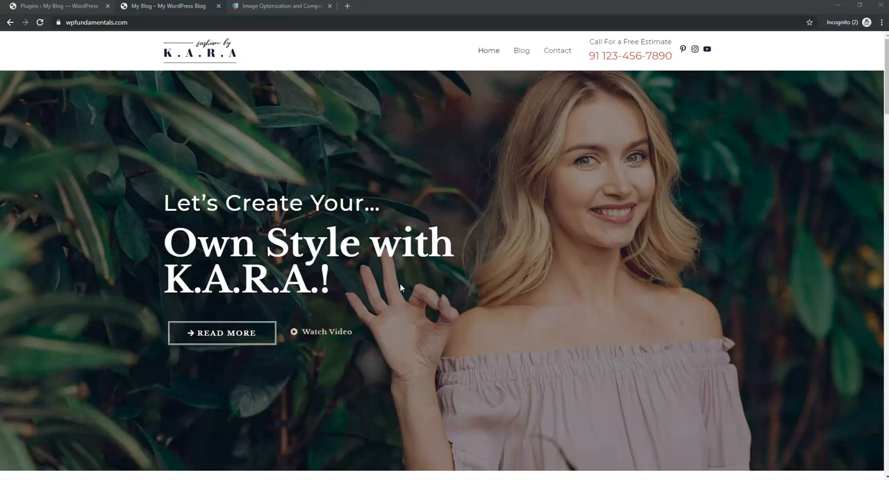
Slide the before/after comparison on the blueberry photo between the 260 KB original and 65 KB compressed versions.
left_click(281, 6)
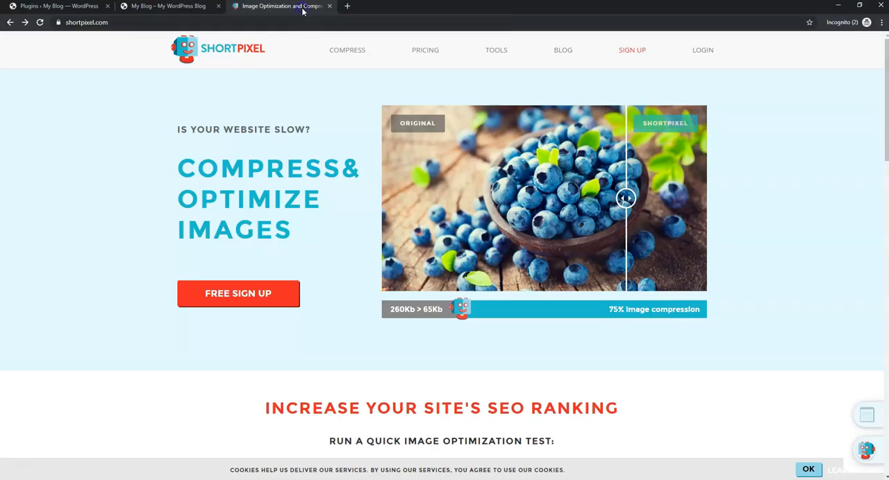
left_click_drag(625, 197, 545, 197)
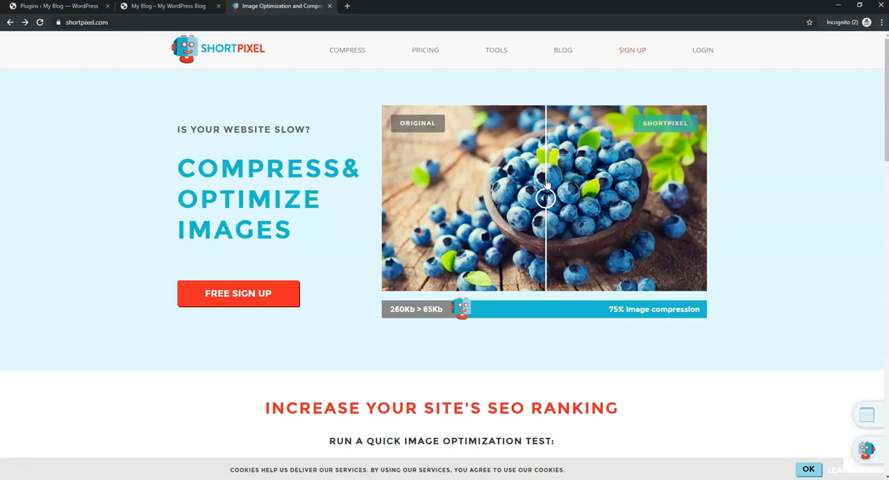
left_click_drag(544, 197, 701, 197)
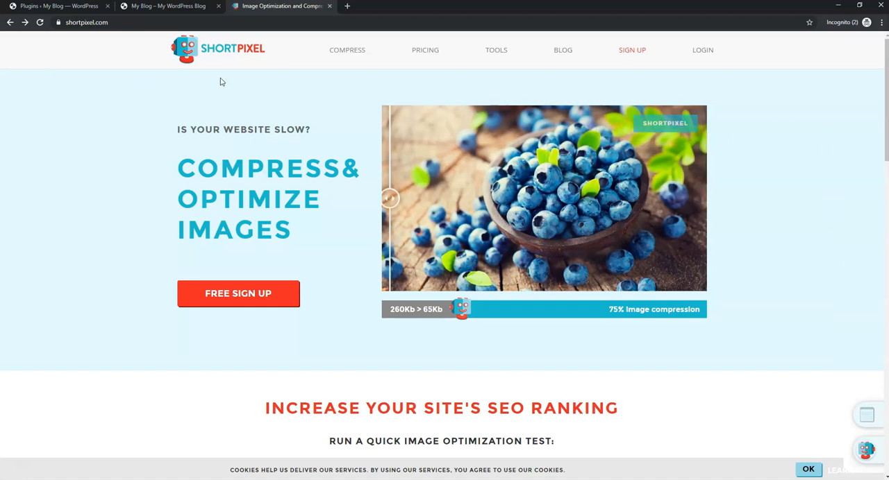
mouse_move(359, 210)
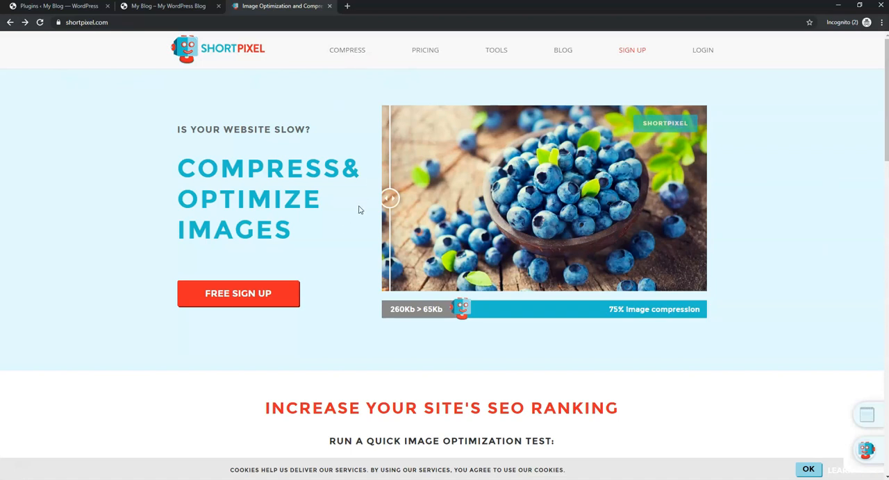
left_click_drag(389, 198, 686, 199)
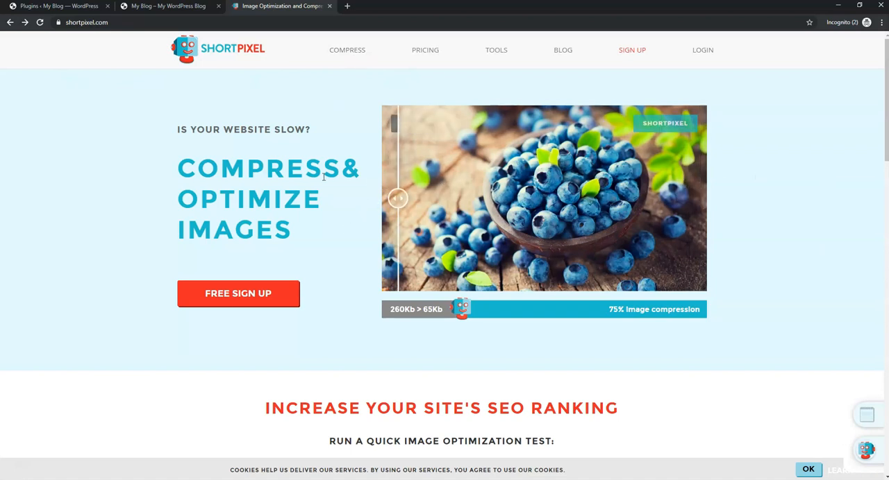
left_click_drag(397, 198, 700, 197)
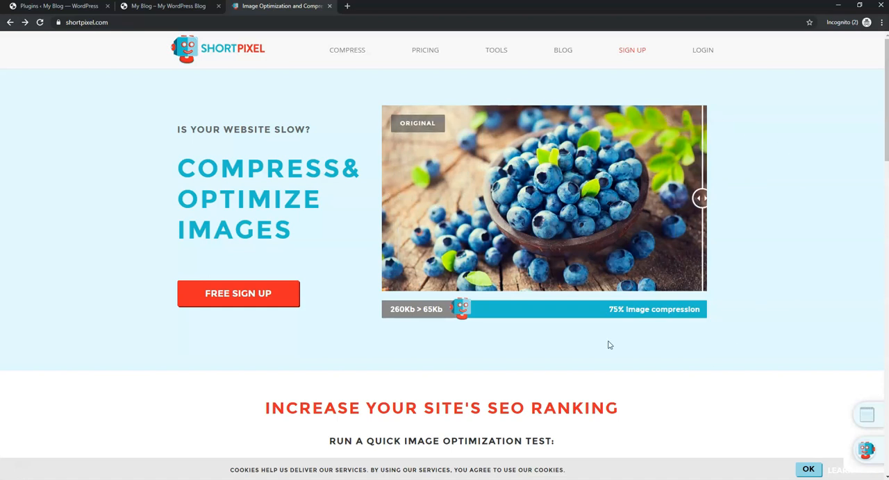
mouse_move(767, 298)
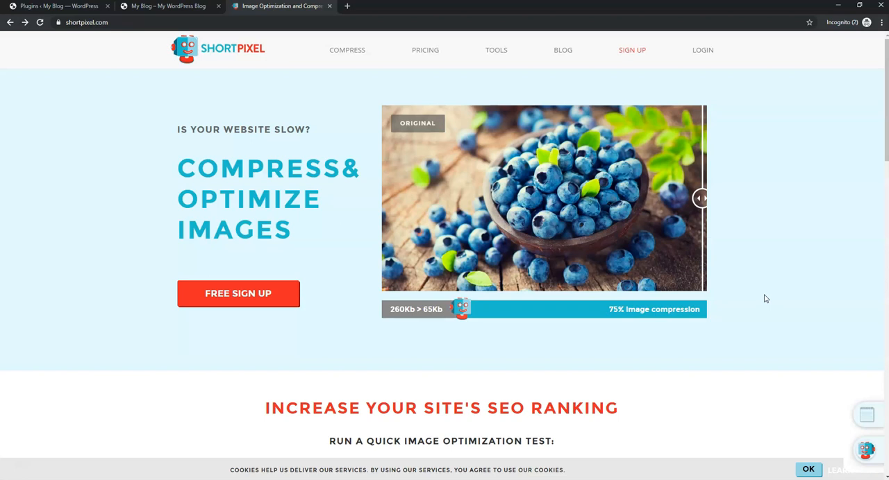
scroll("down", 3)
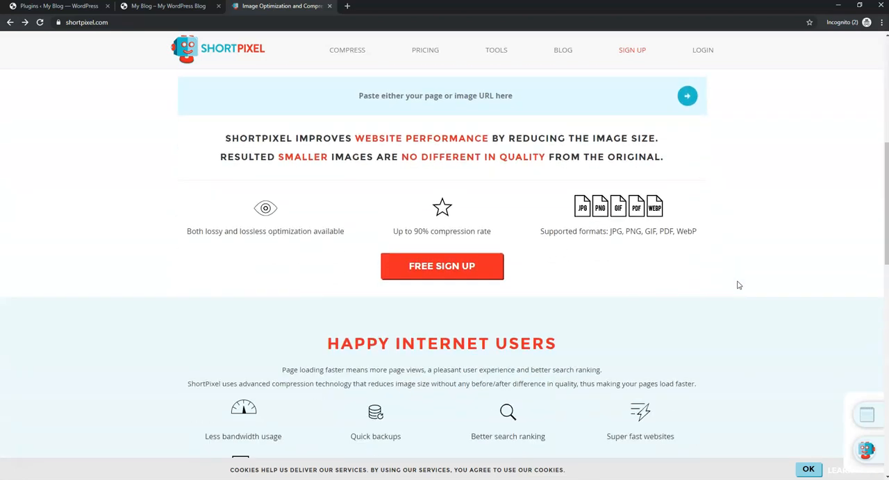
scroll("down", 3)
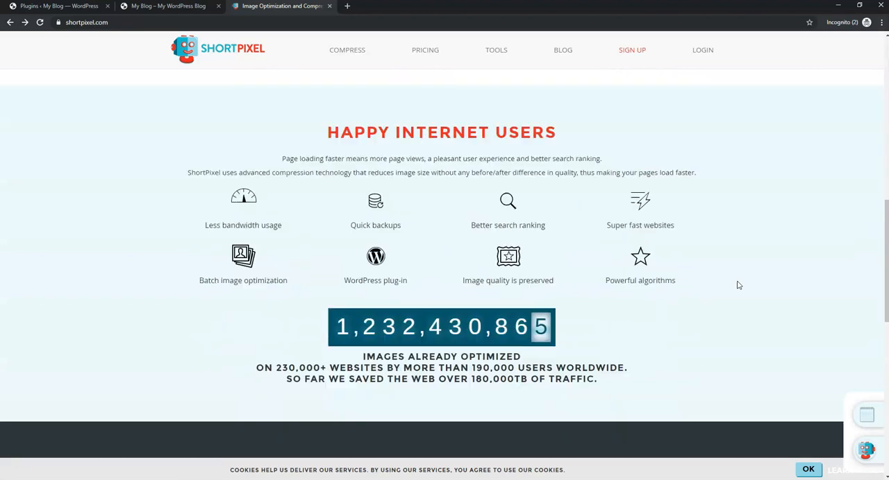
scroll("down", 3)
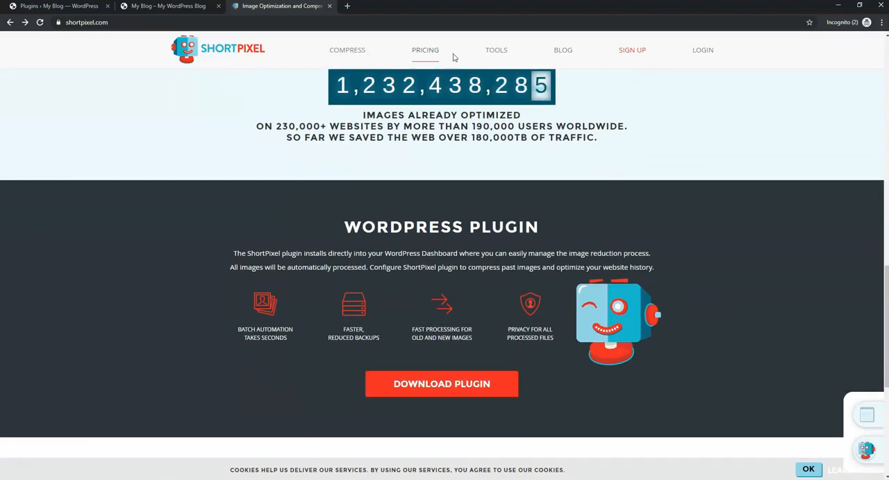
scroll("up", 3)
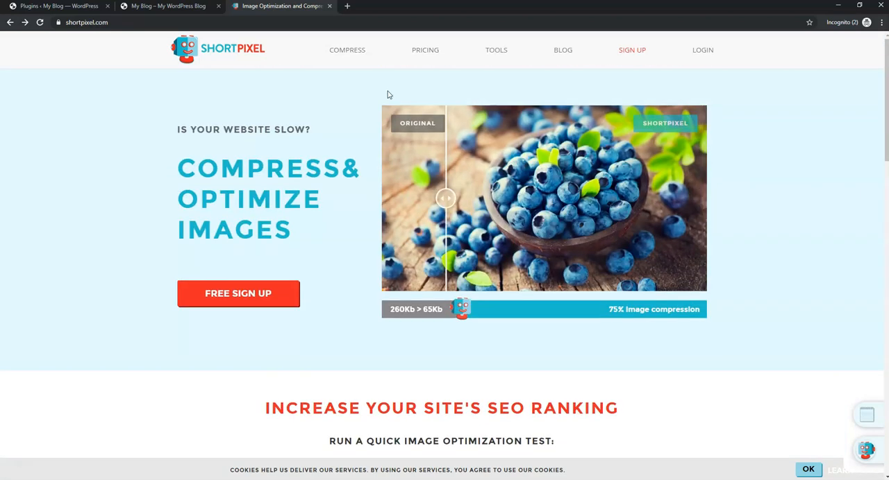
Review the Monthly Plans cards (Free, Short, Large, XXL) on the Pricing page.
left_click(425, 50)
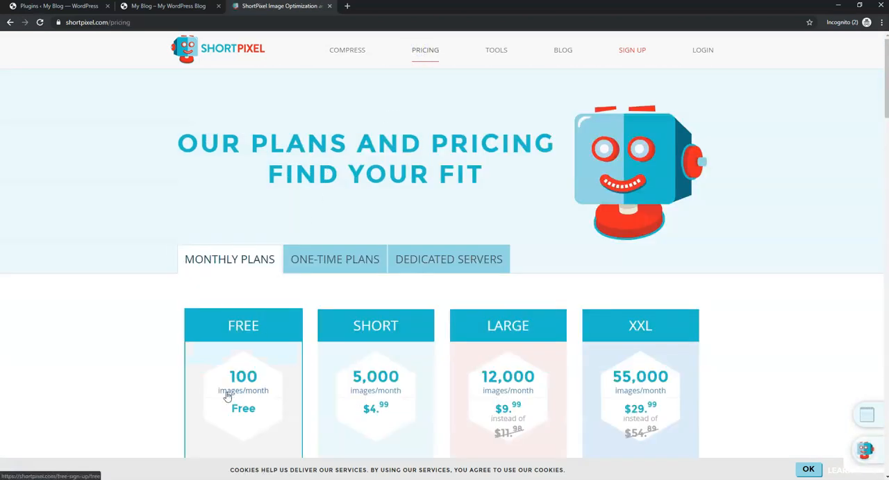
scroll("down", 3)
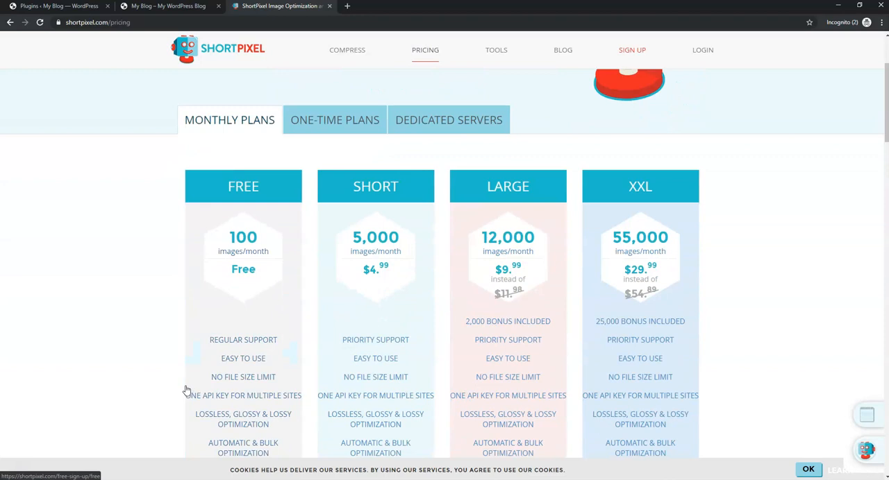
mouse_move(149, 361)
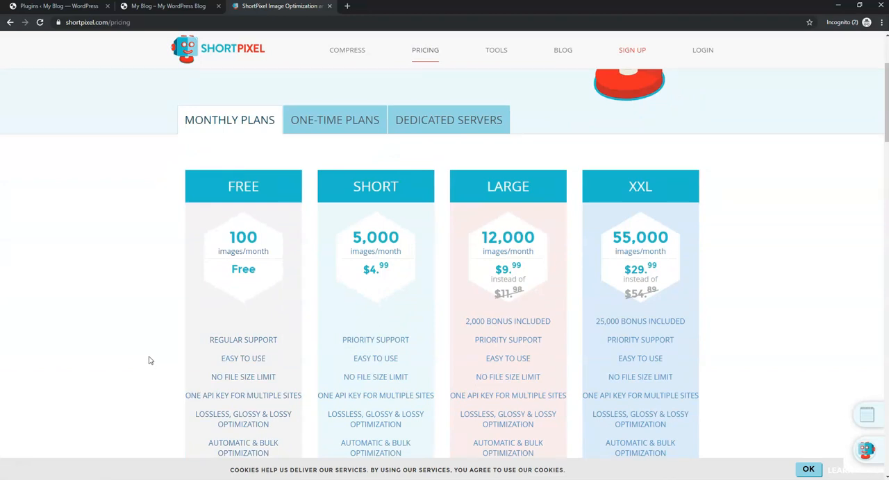
mouse_move(363, 324)
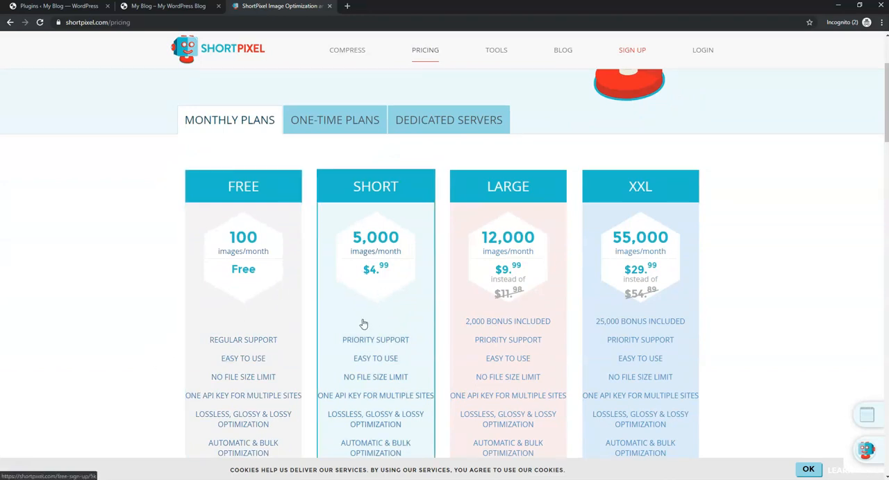
mouse_move(242, 300)
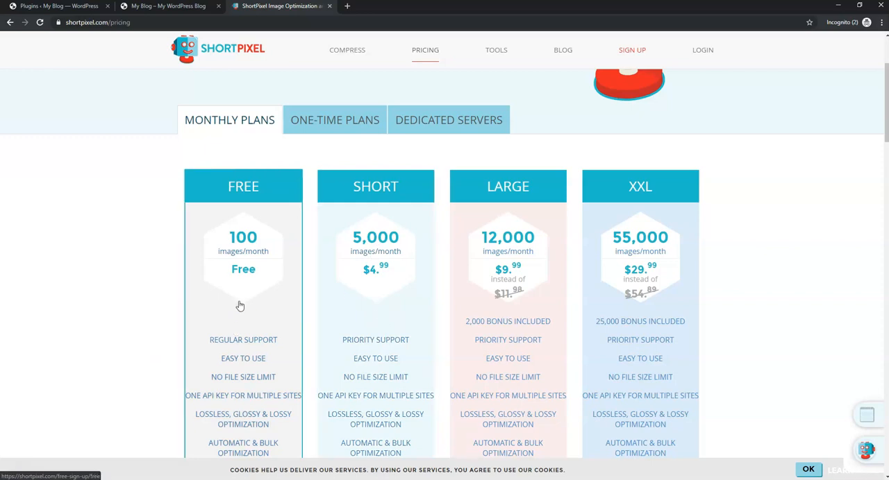
mouse_move(173, 282)
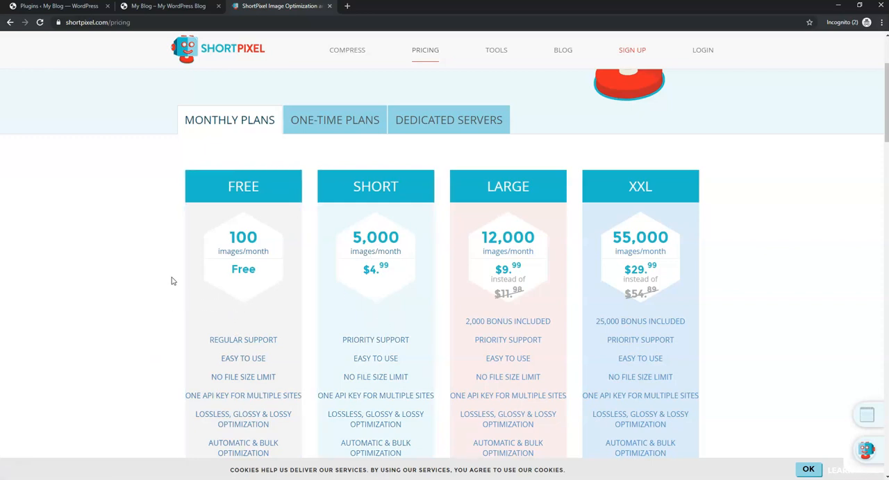
mouse_move(152, 264)
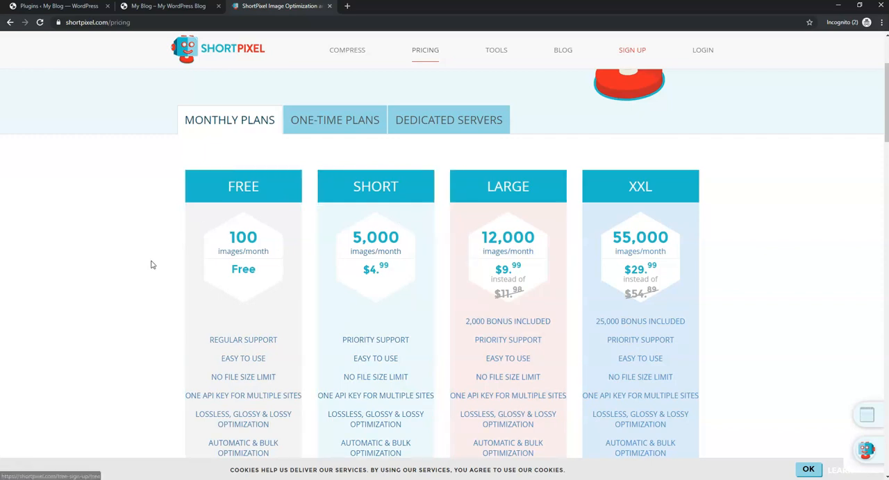
scroll("up", 3)
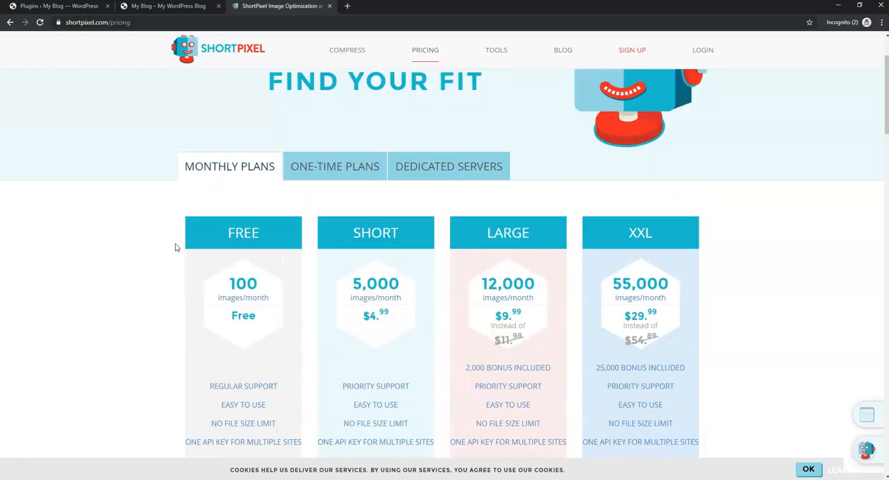
Review the One-Time and Dedicated Server plan tabs, then return to the Monthly Plans tab.
left_click(335, 167)
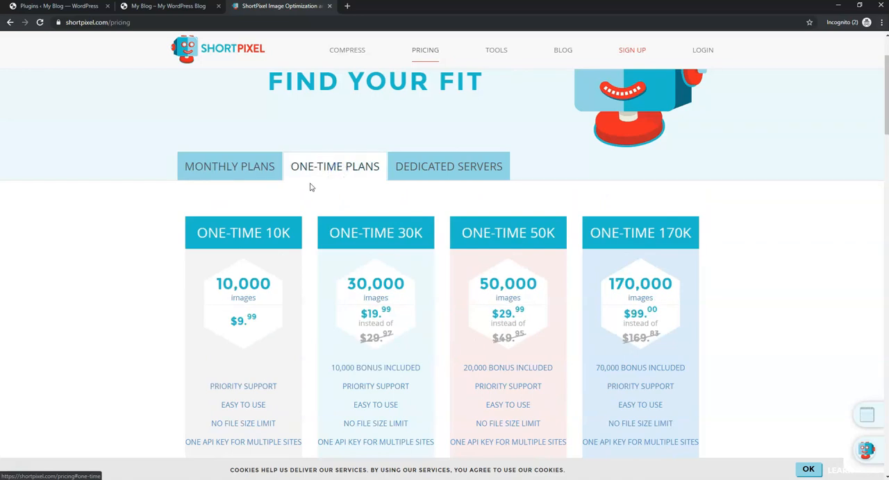
mouse_move(191, 367)
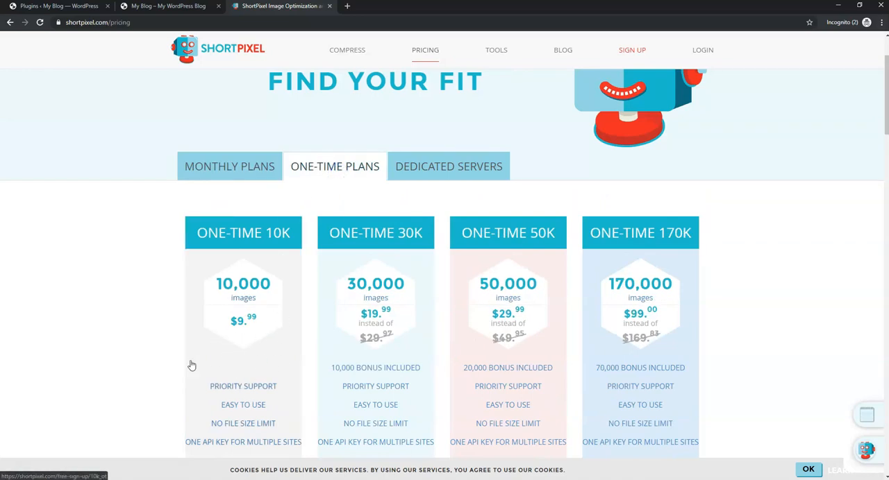
mouse_move(247, 331)
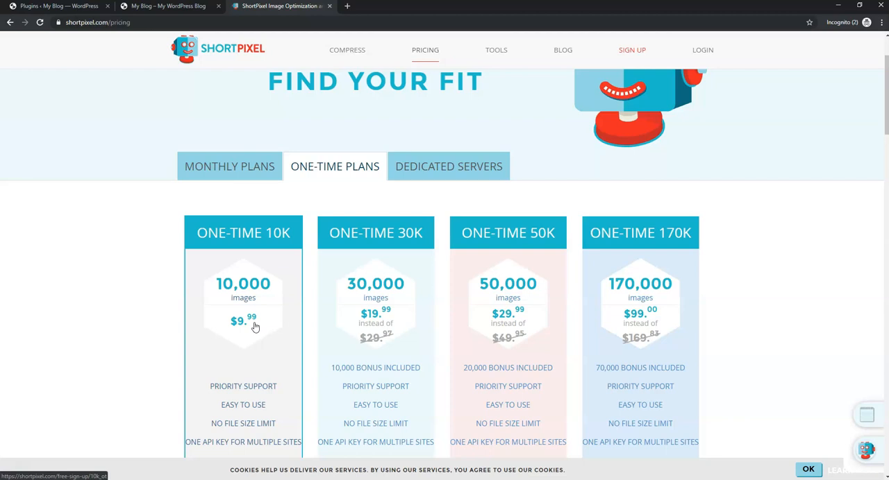
mouse_move(277, 258)
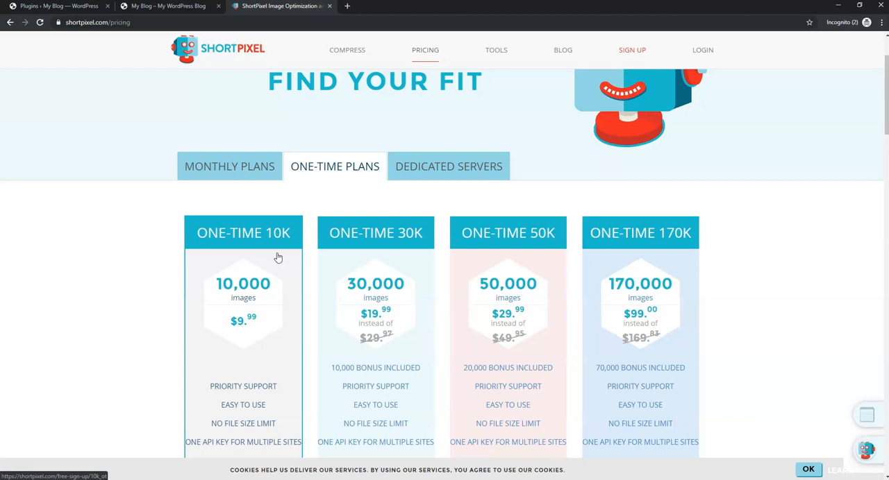
mouse_move(344, 209)
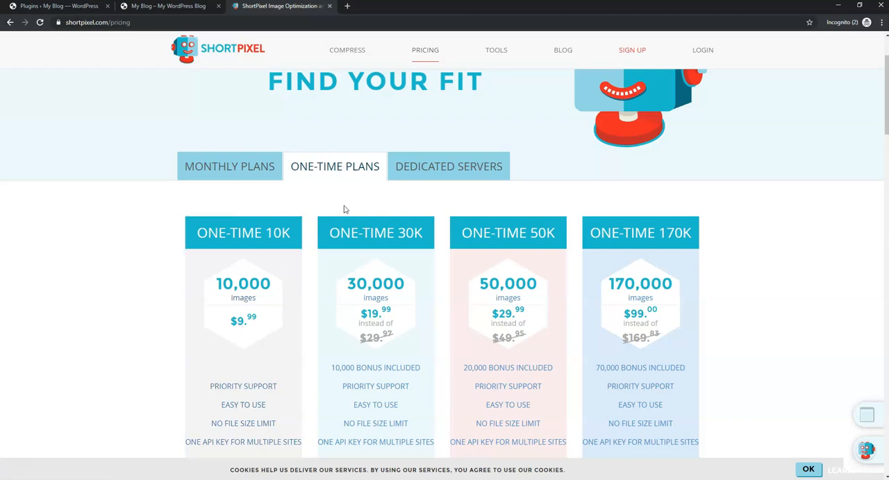
left_click(447, 167)
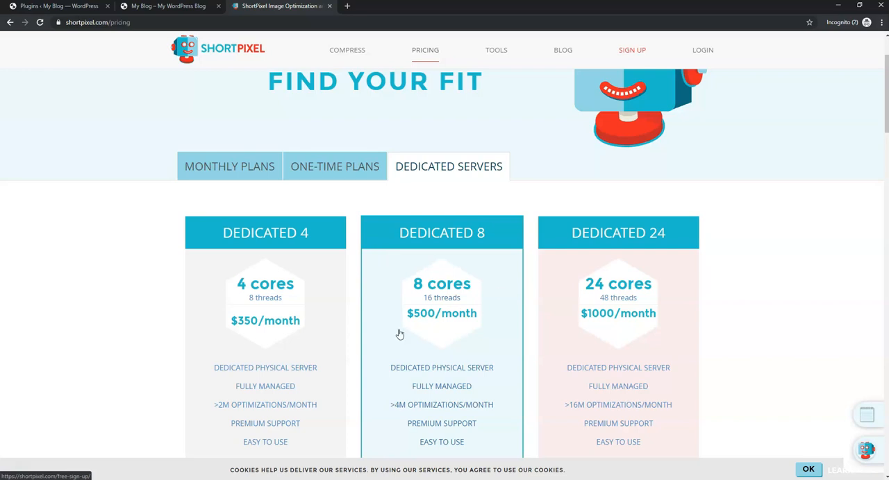
mouse_move(460, 318)
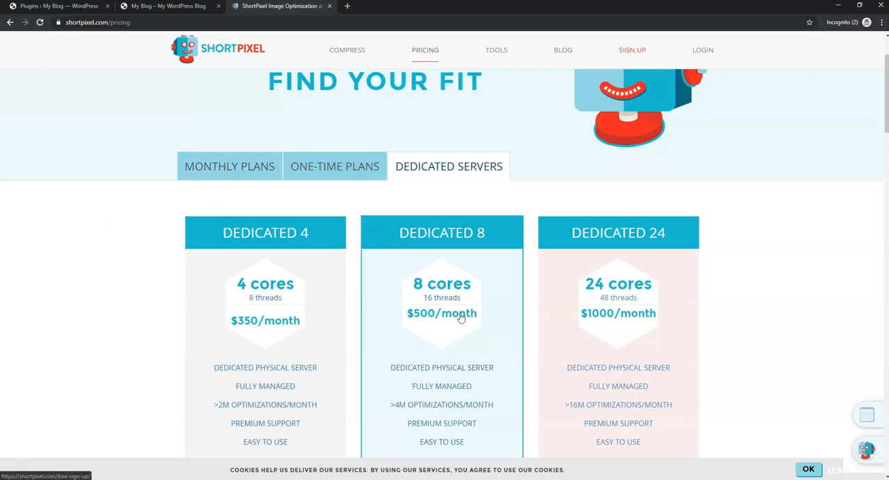
mouse_move(488, 295)
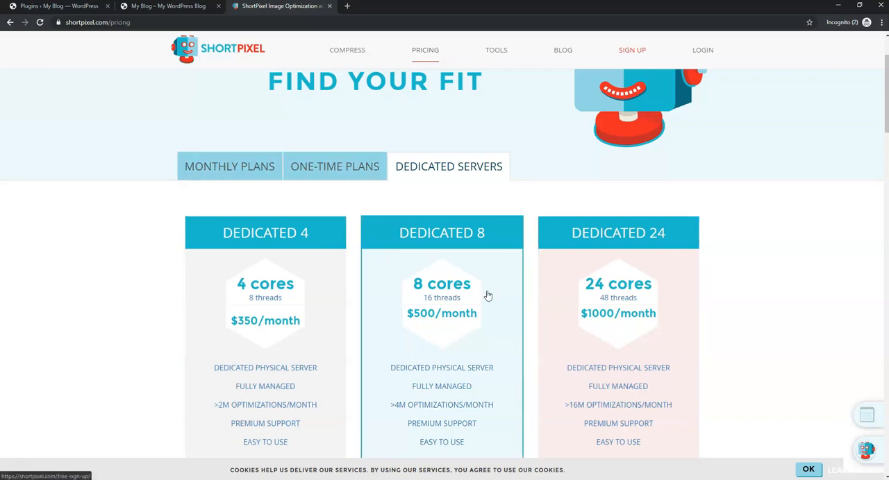
mouse_move(361, 194)
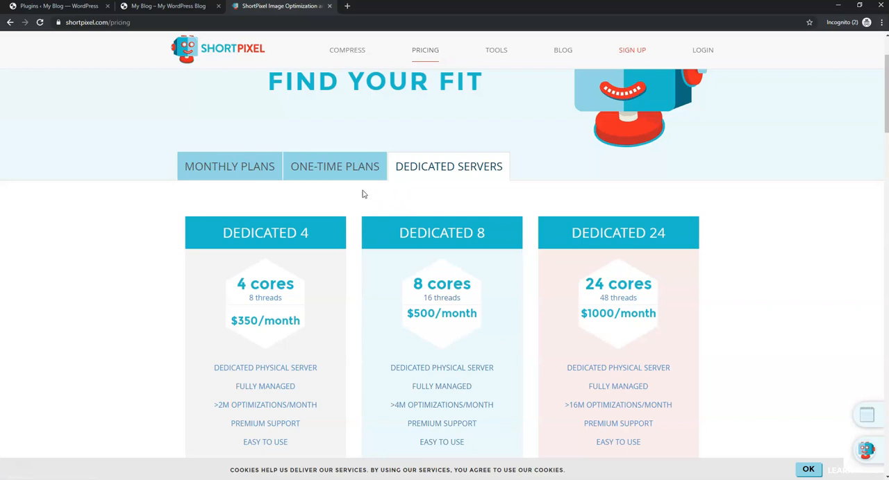
mouse_move(347, 194)
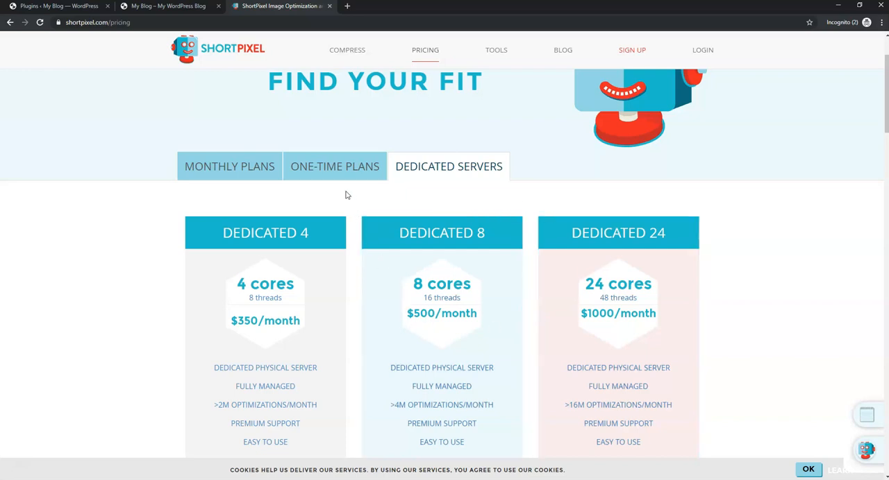
left_click(335, 166)
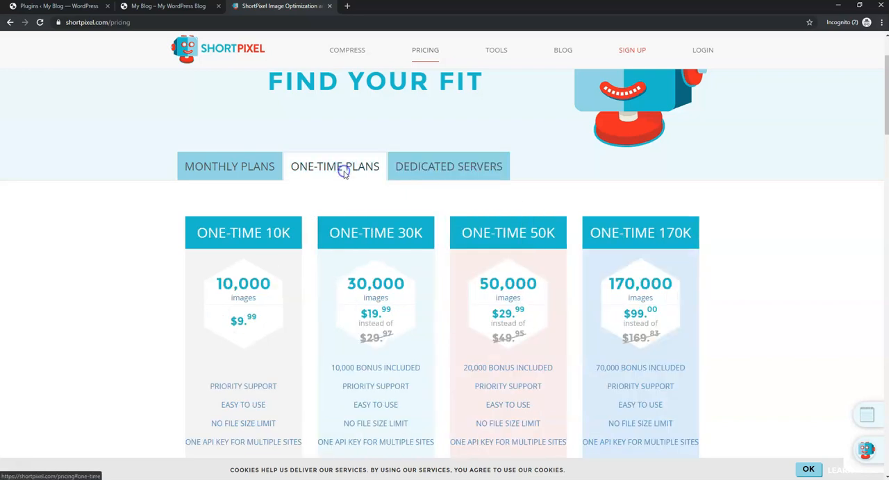
left_click(229, 166)
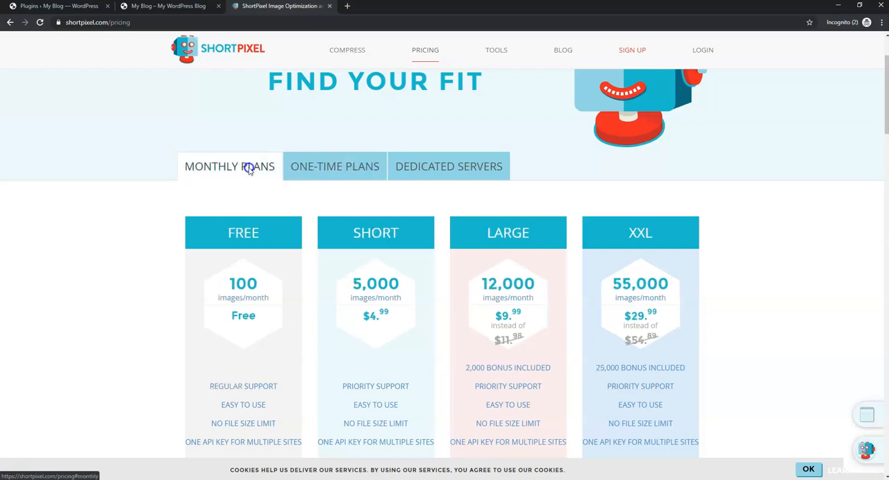
mouse_move(814, 347)
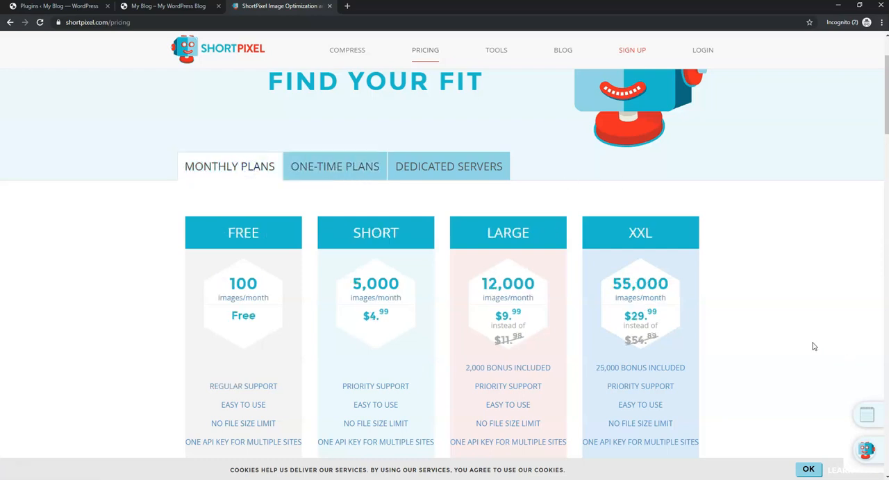
Read the lossy, glossy and lossless compression descriptions on the Compress page.
left_click(347, 50)
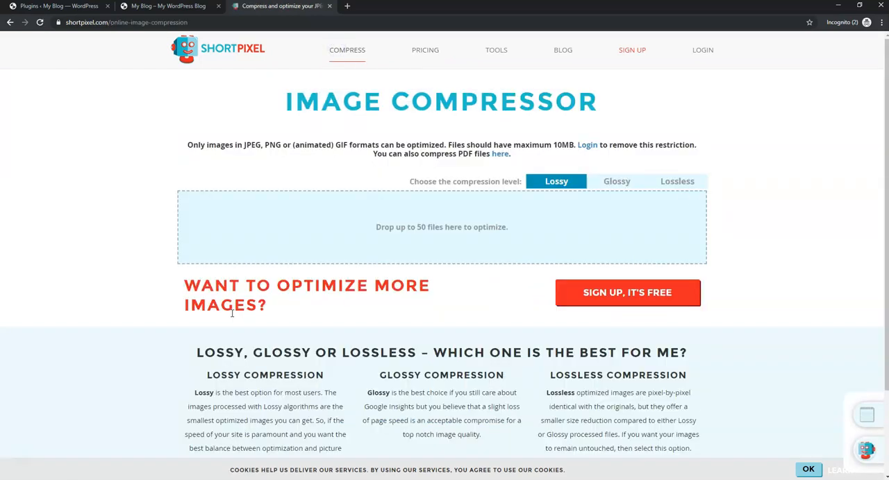
scroll("down", 3)
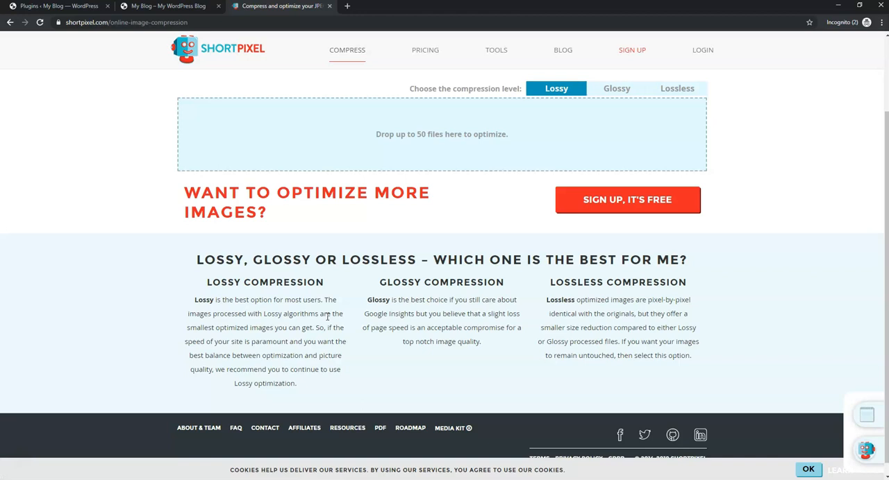
mouse_move(294, 308)
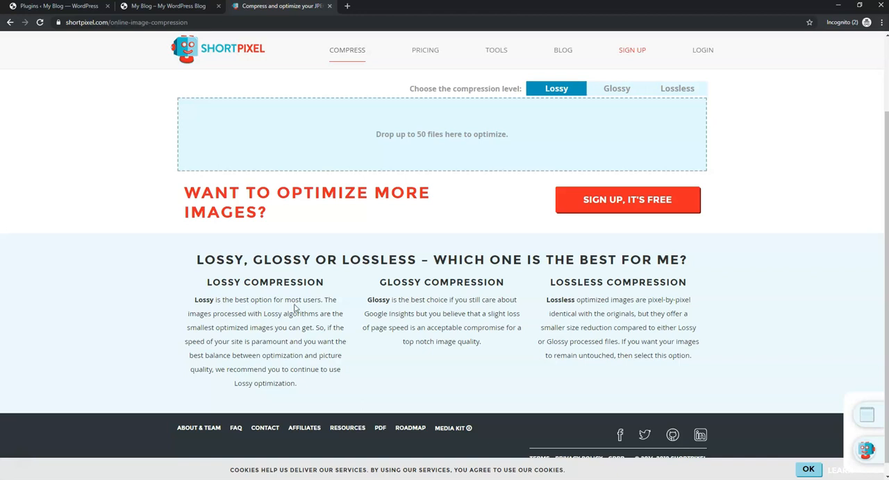
mouse_move(319, 308)
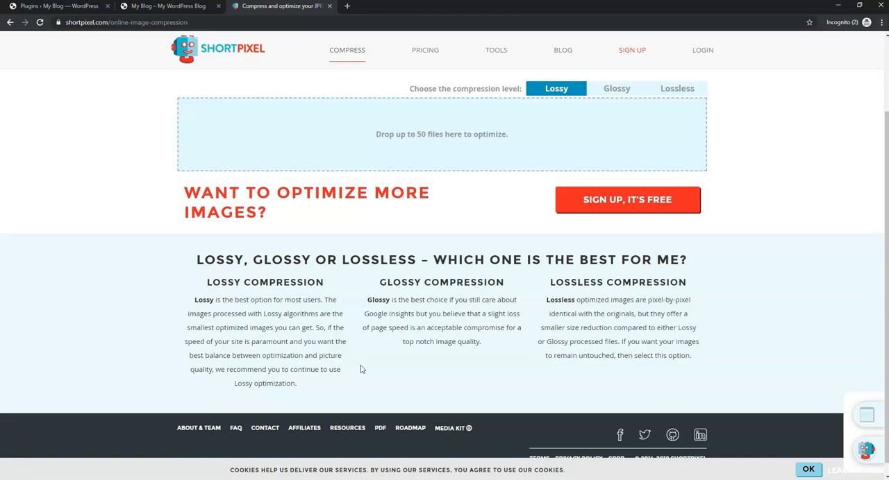
mouse_move(497, 311)
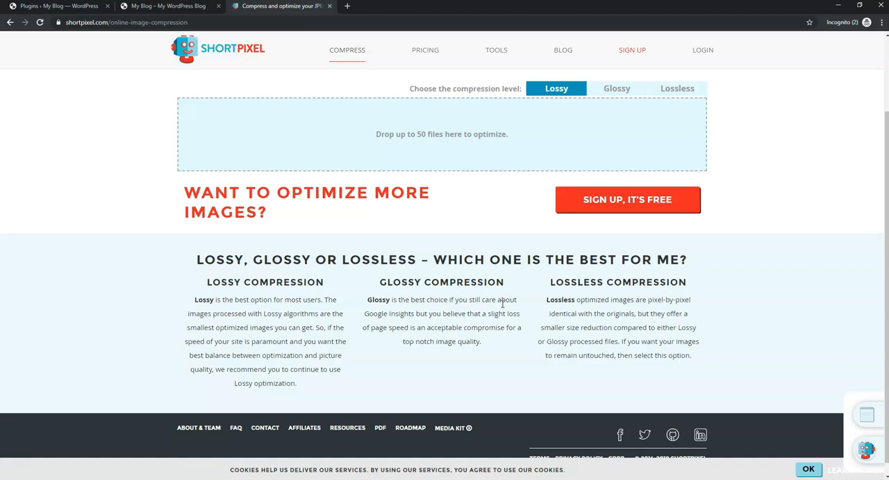
mouse_move(280, 328)
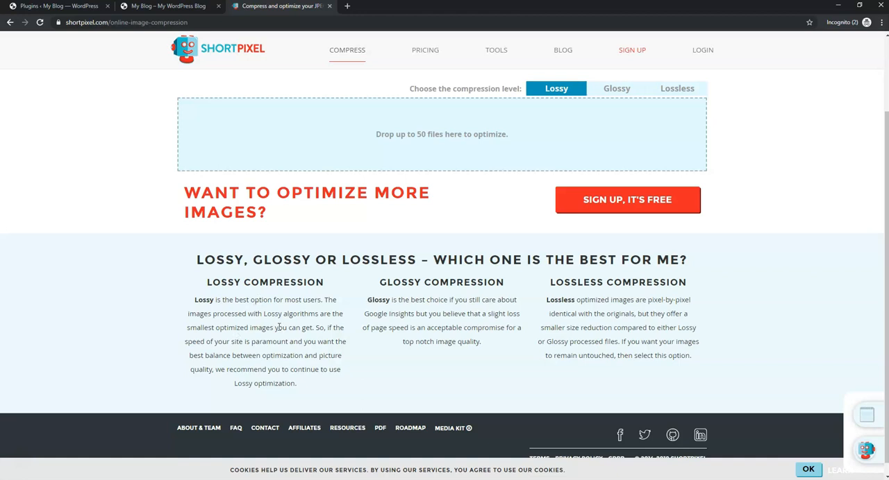
mouse_move(653, 328)
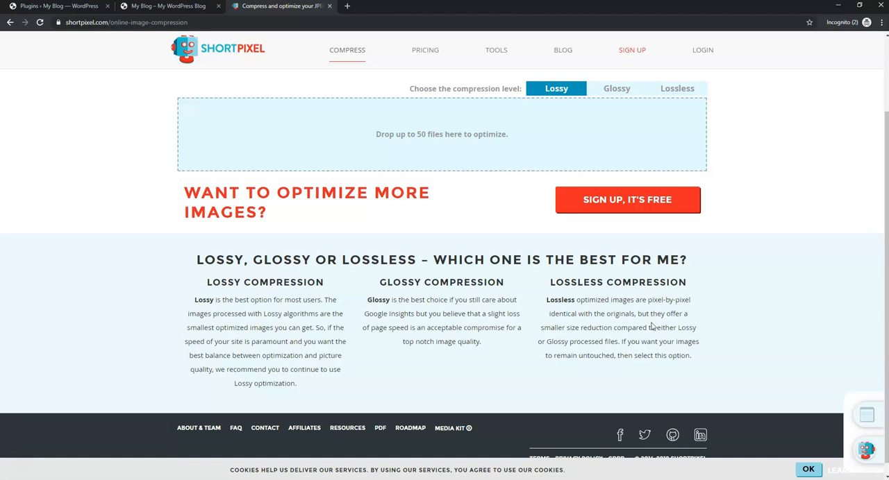
mouse_move(720, 298)
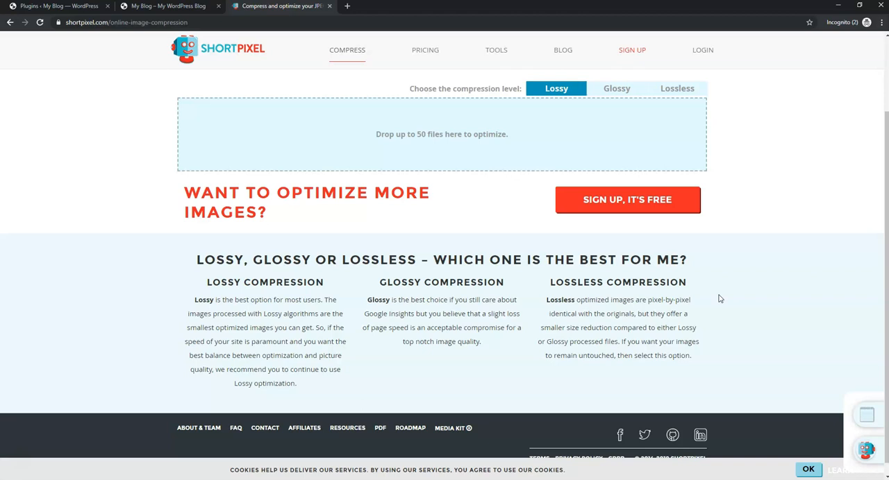
mouse_move(675, 287)
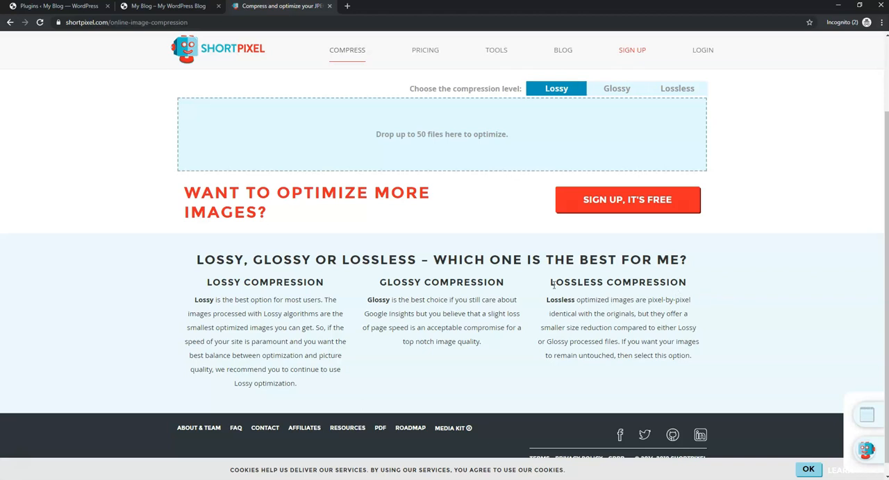
scroll("up", 3)
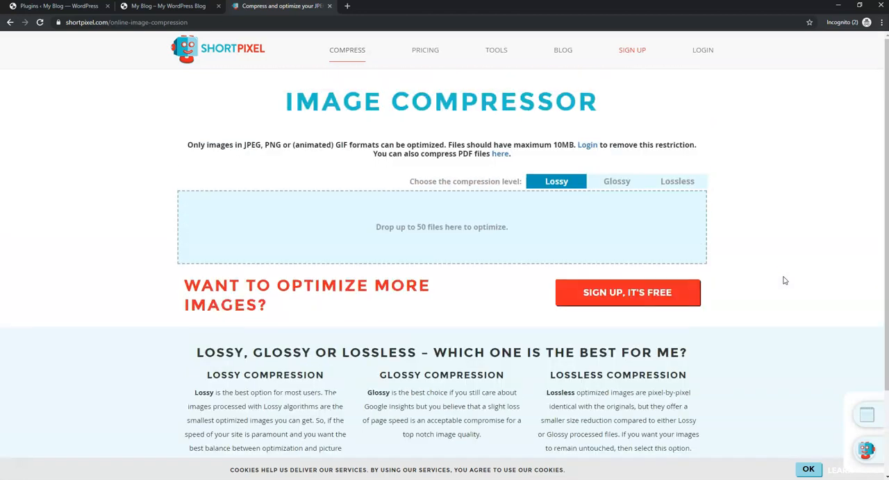
Go to the ShortPixel account login page.
left_click(702, 49)
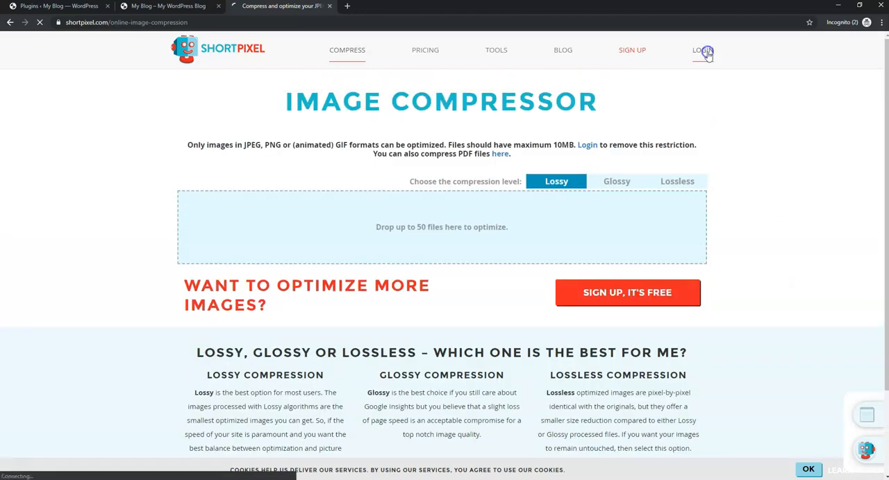
left_click(703, 50)
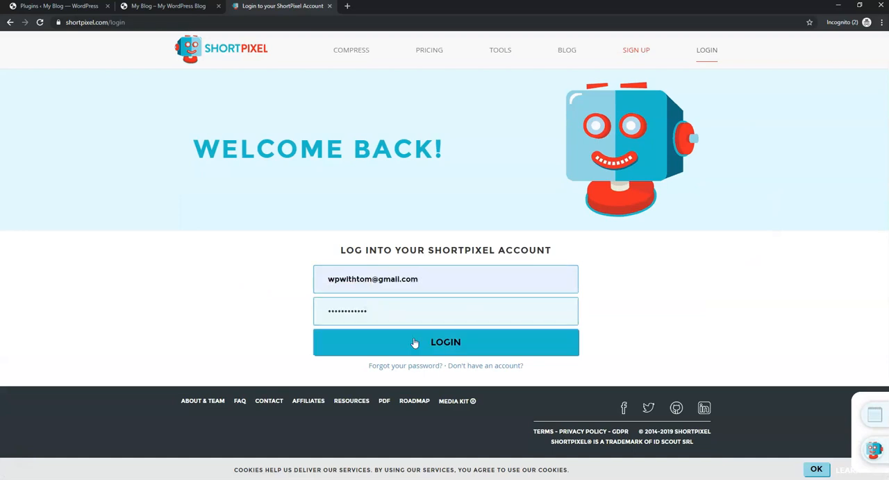
Log into the account and view the Double-Up plans page showing the 24,000-image monthly quota.
left_click(444, 342)
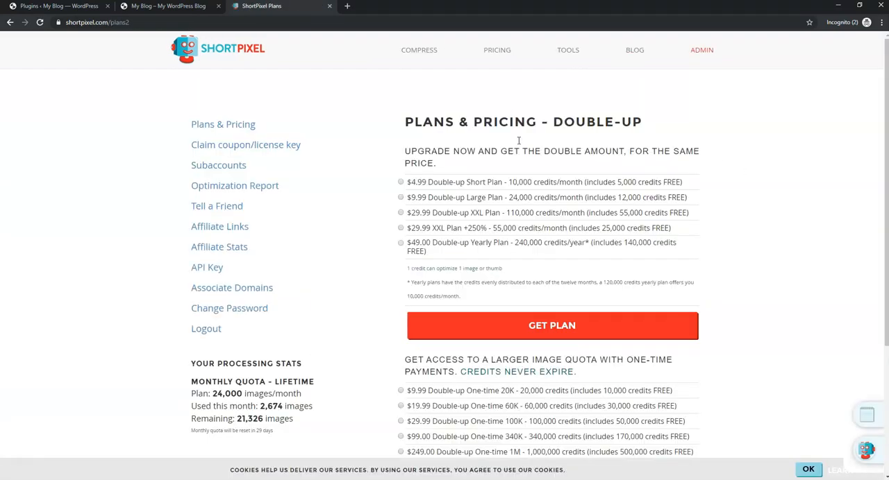
mouse_move(596, 138)
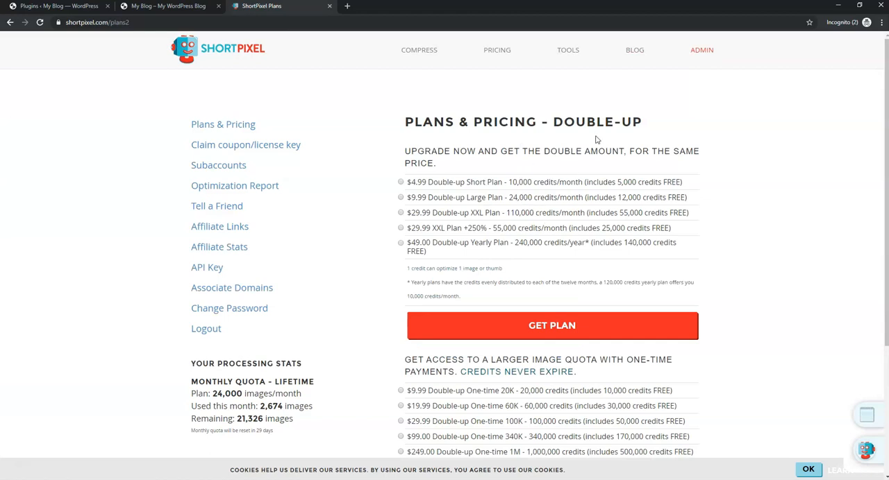
mouse_move(625, 200)
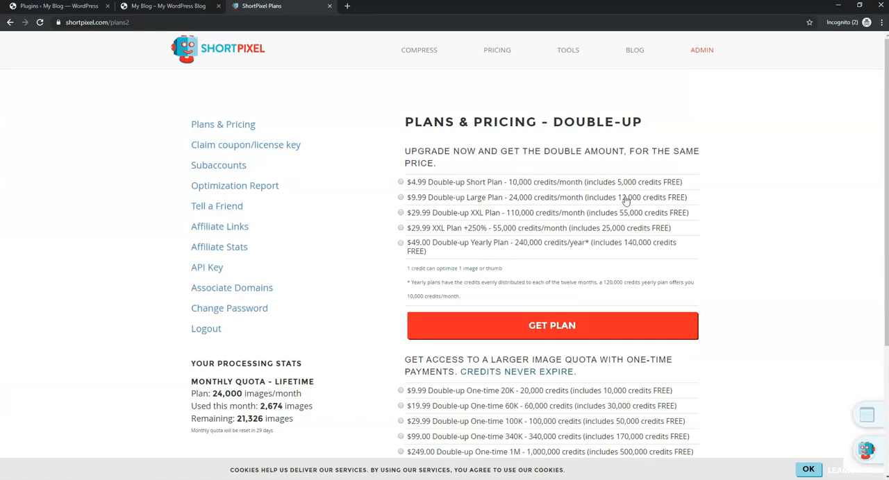
mouse_move(530, 164)
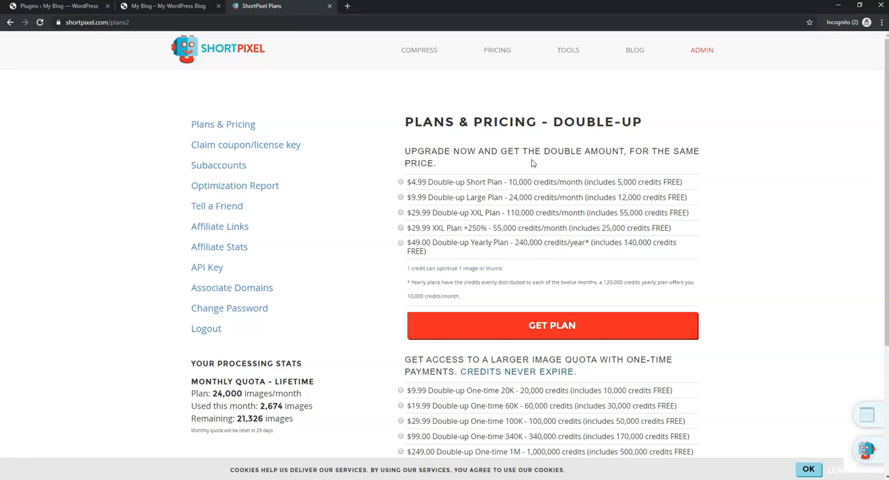
mouse_move(735, 194)
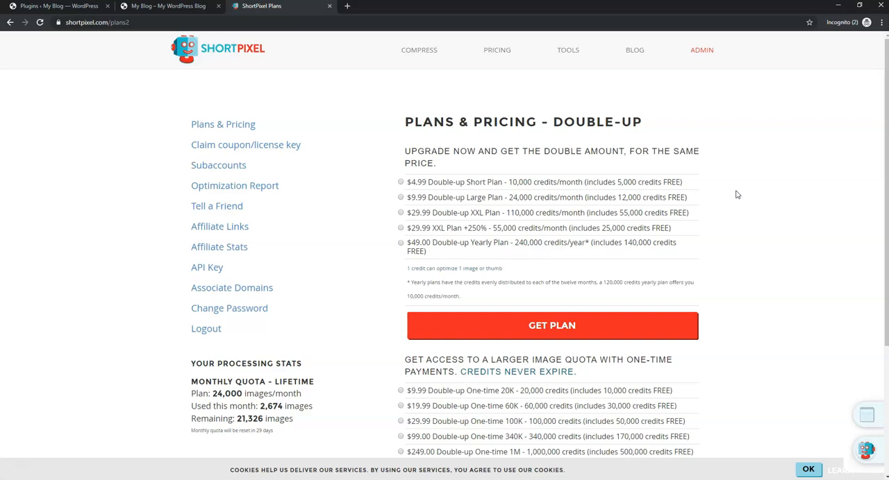
mouse_move(400, 200)
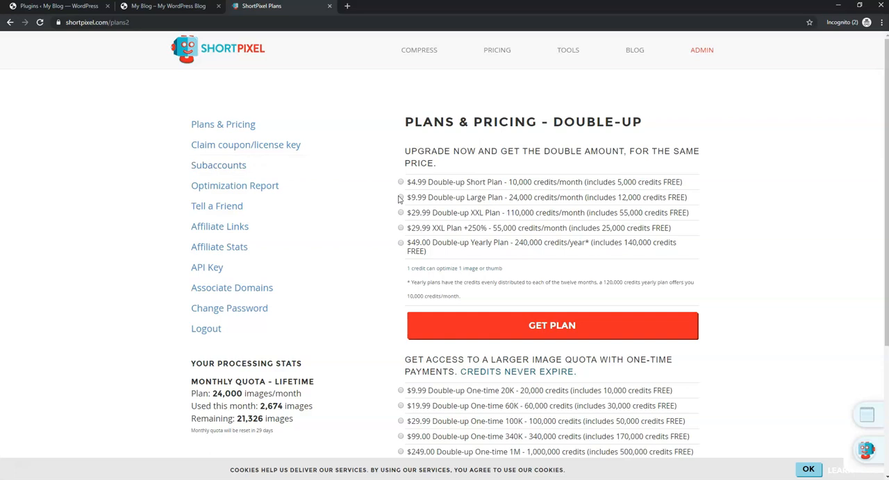
mouse_move(208, 373)
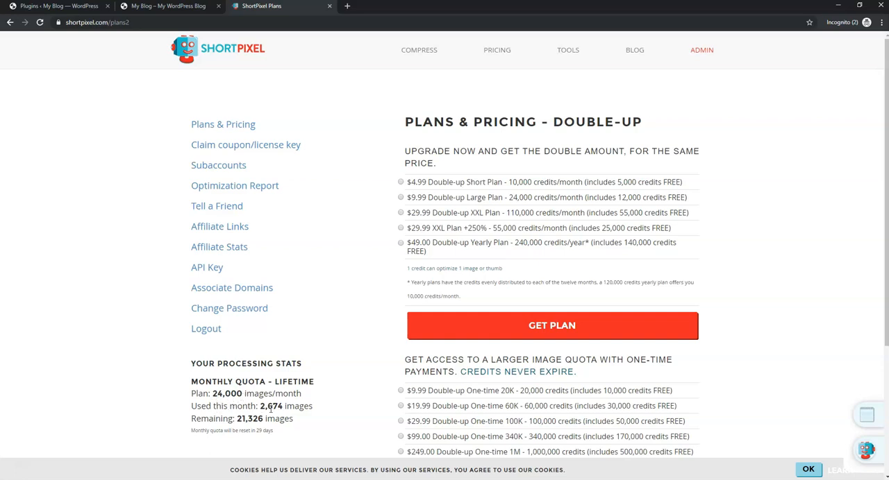
mouse_move(318, 411)
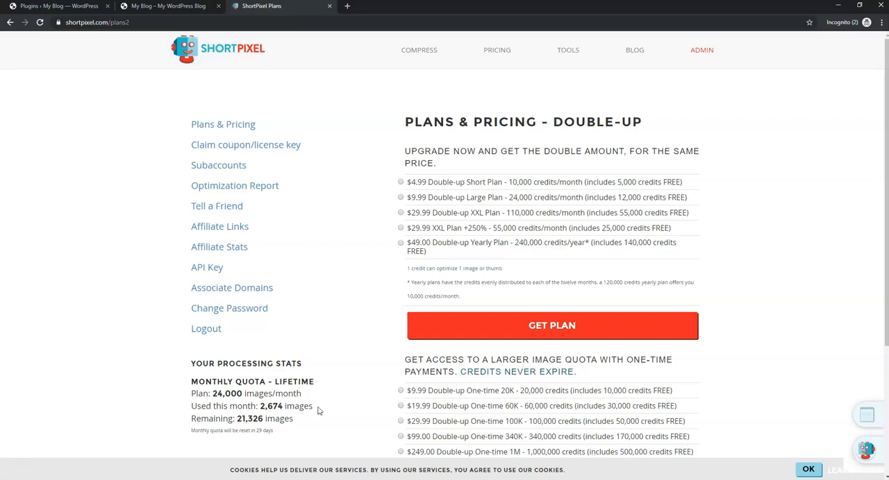
double_click(258, 430)
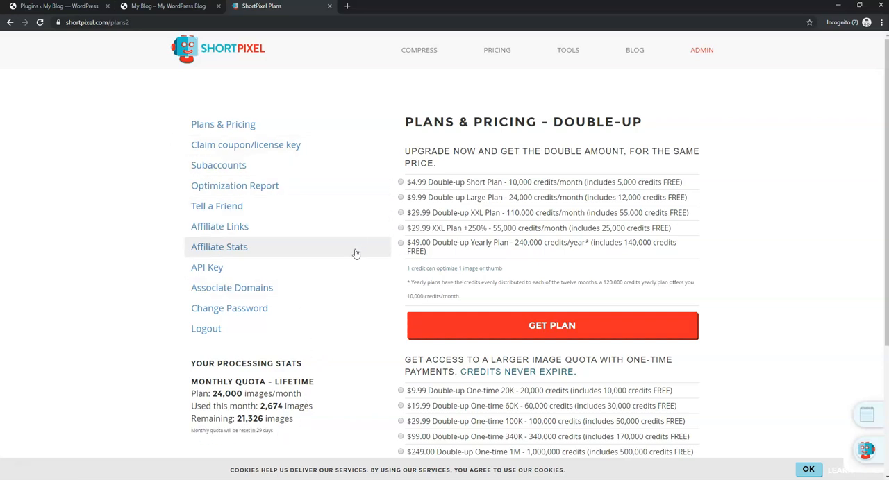
Navigate to the Create Subaccounts page showing 21,326 available credits.
left_click(218, 165)
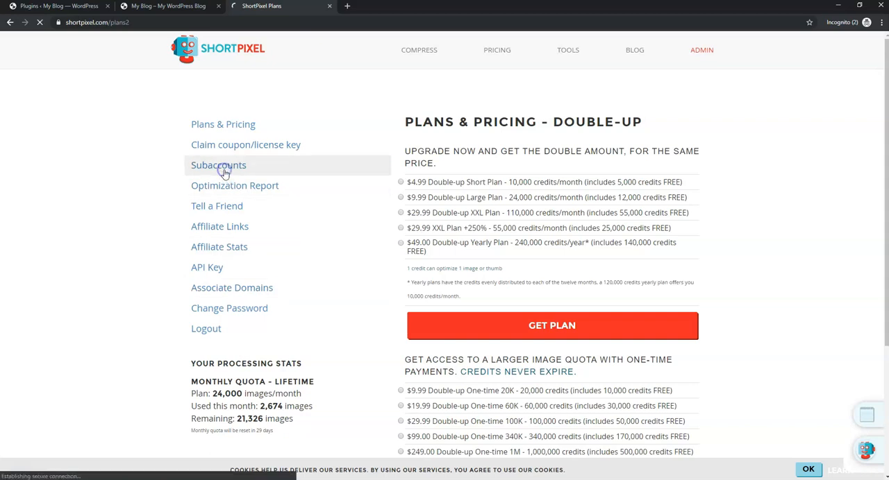
left_click(218, 165)
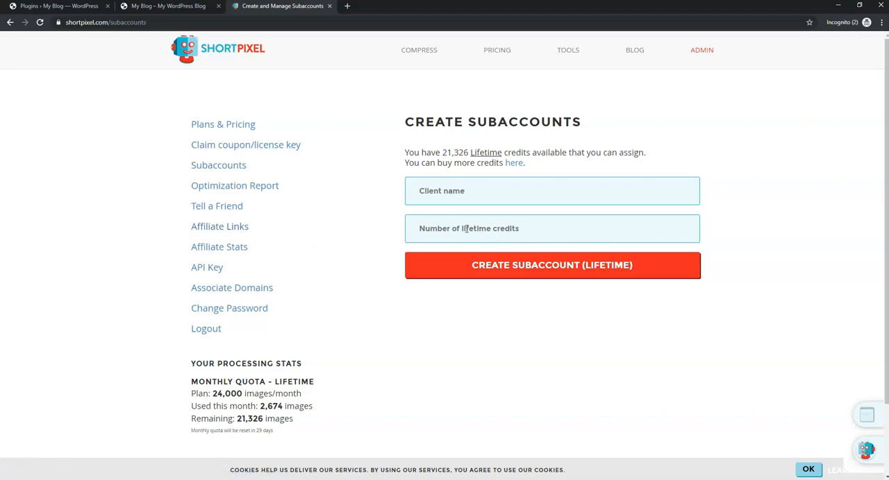
mouse_move(844, 225)
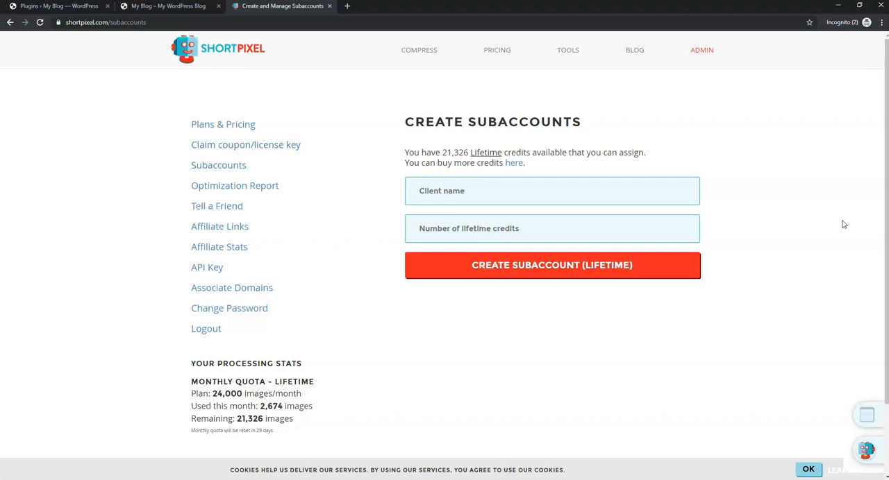
mouse_move(116, 183)
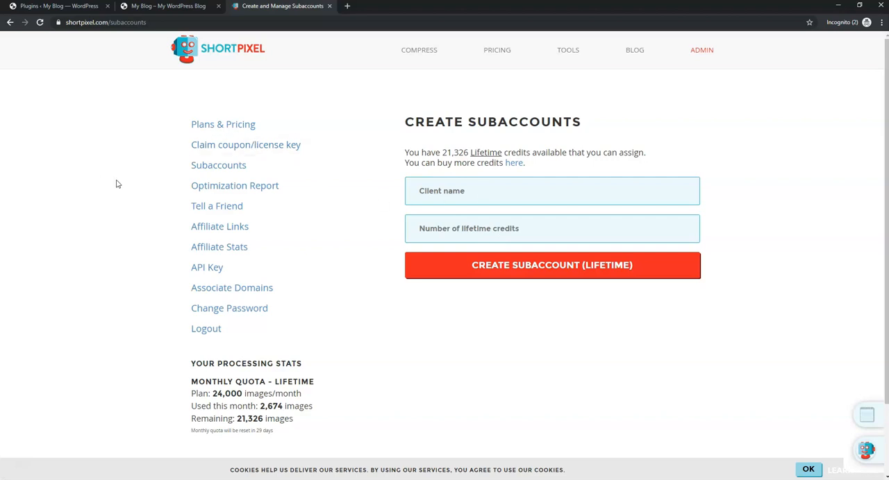
mouse_move(234, 186)
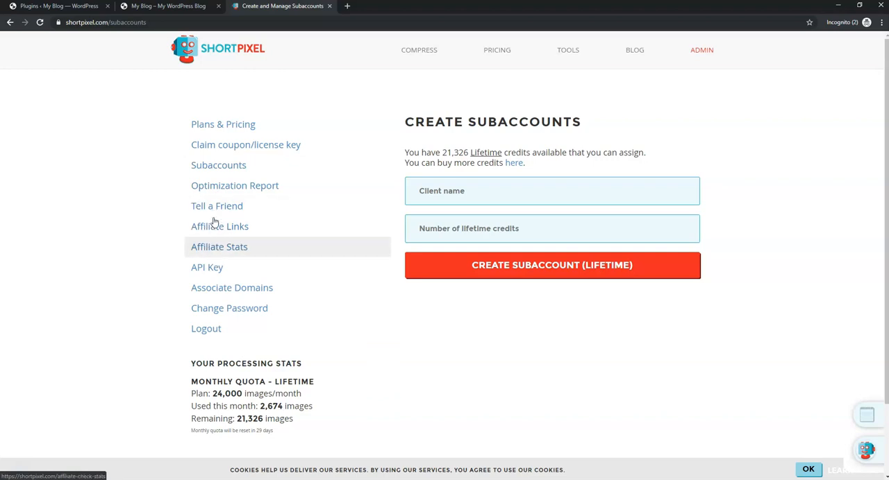
mouse_move(206, 267)
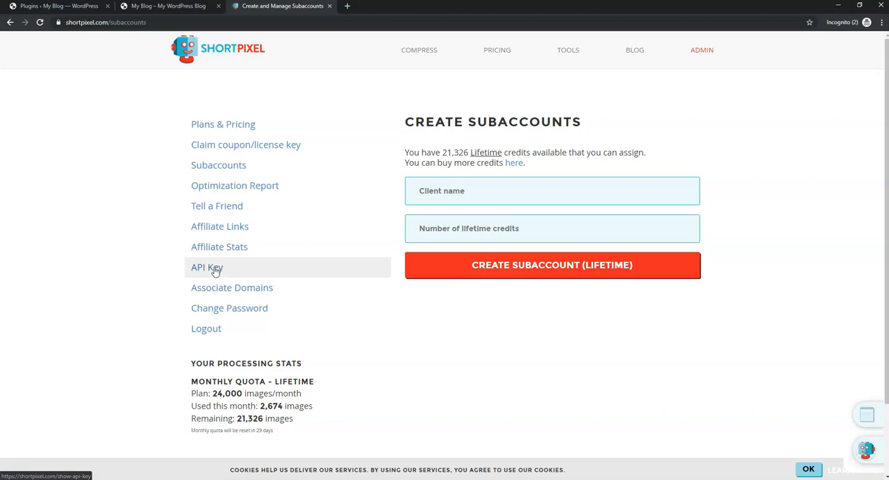
Select the account's full API key for copying, then switch to the WordPress Plugins tab.
left_click(205, 267)
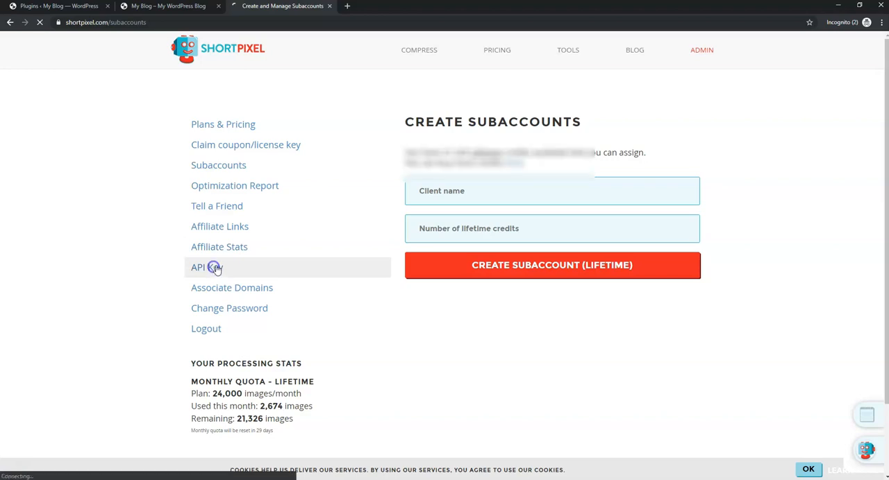
left_click(197, 266)
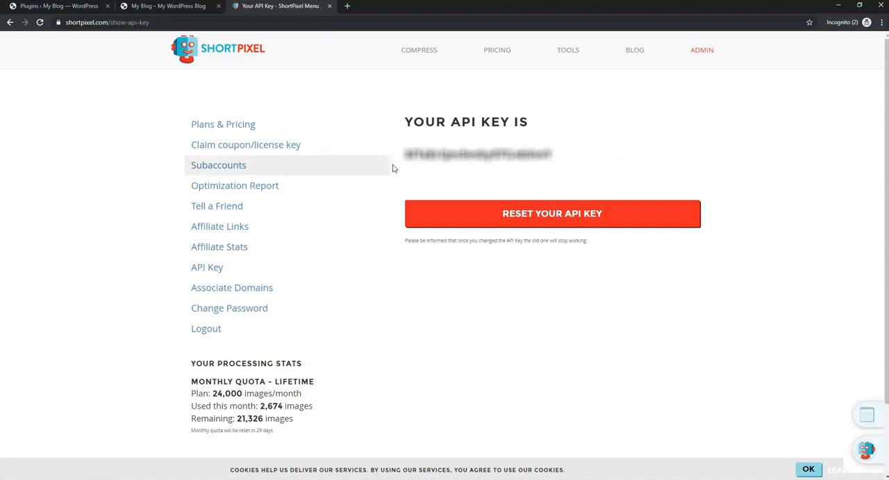
mouse_move(620, 159)
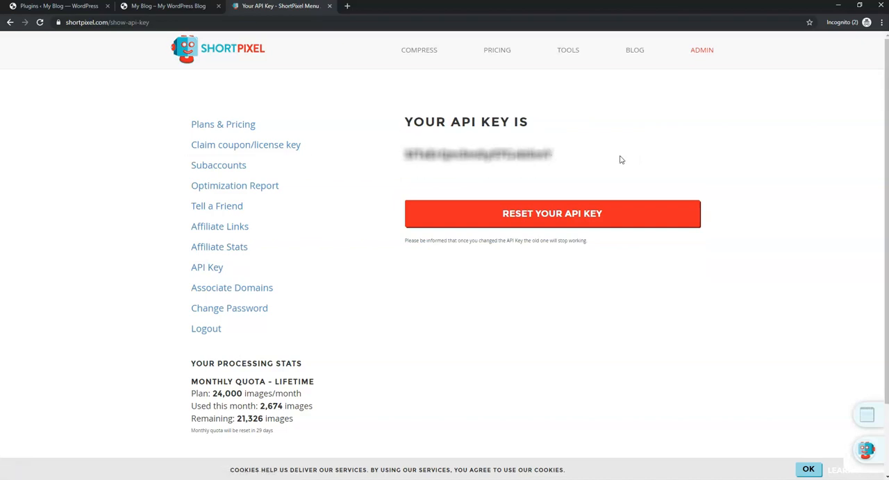
triple_click(478, 154)
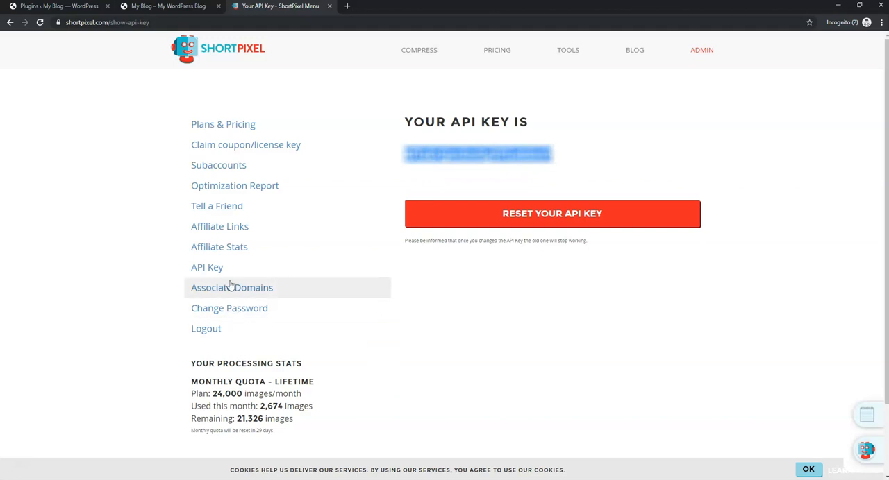
mouse_move(232, 287)
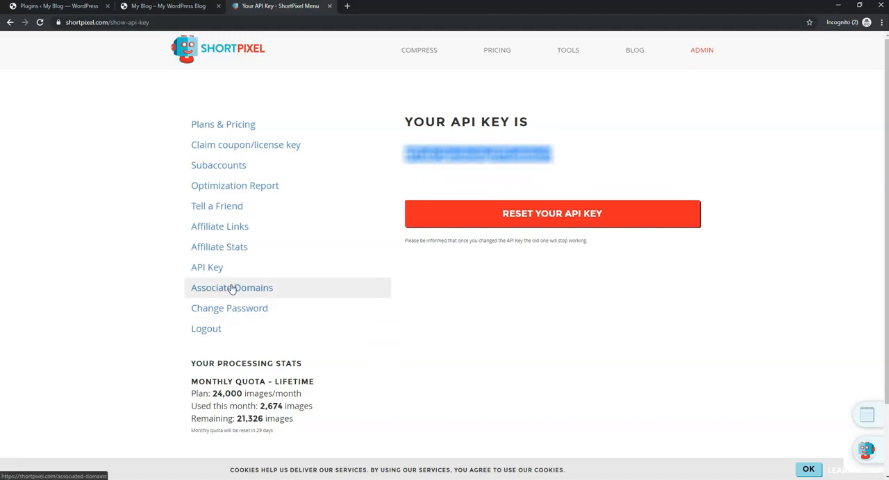
mouse_move(547, 291)
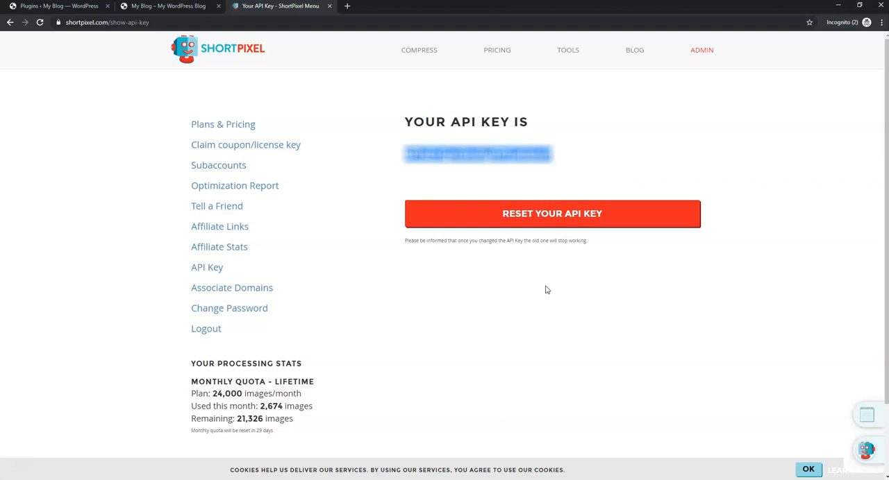
mouse_move(641, 348)
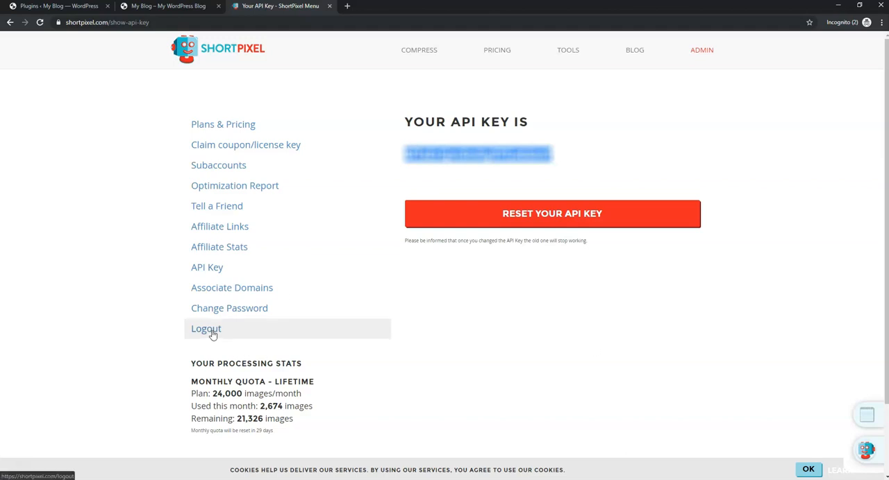
left_click(55, 6)
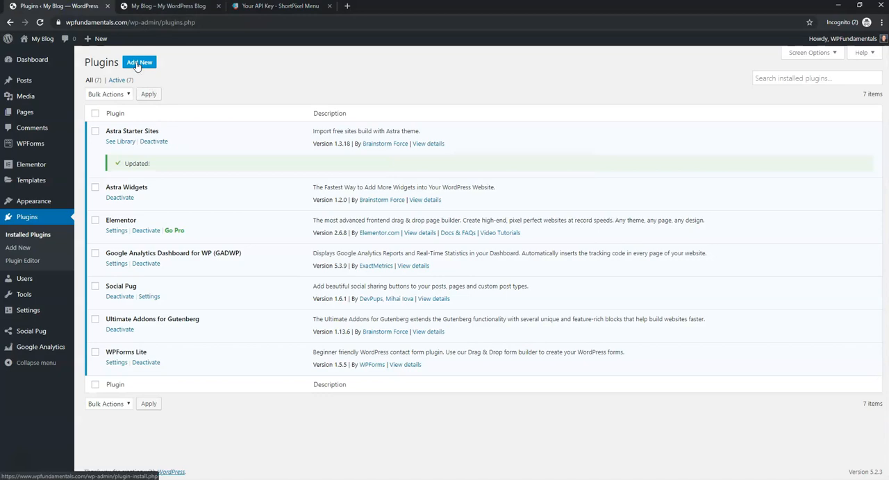
Search the plugin directory for 'shortpixel' and install ShortPixel Image Optimizer.
left_click(139, 62)
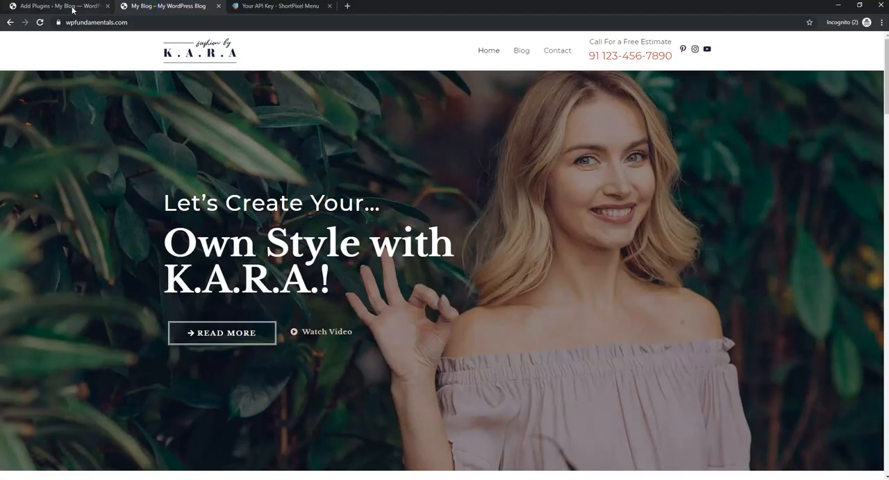
left_click(55, 6)
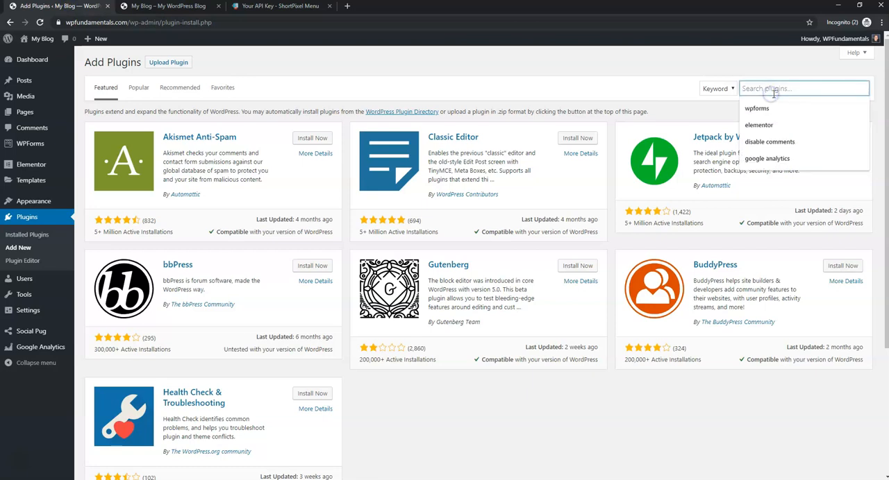
type("shortc")
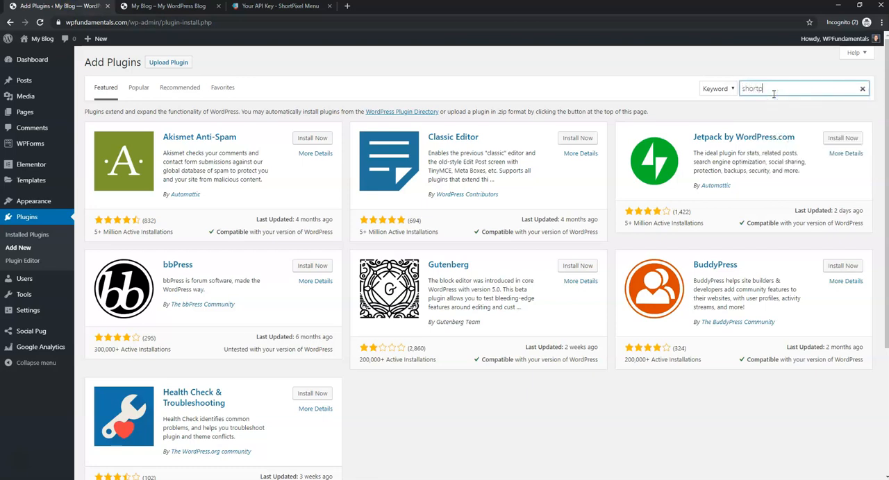
key("Return")
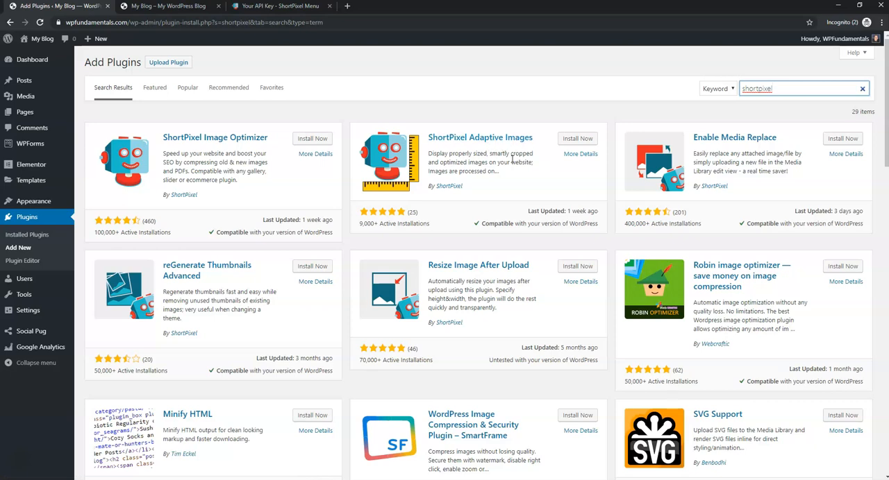
mouse_move(494, 125)
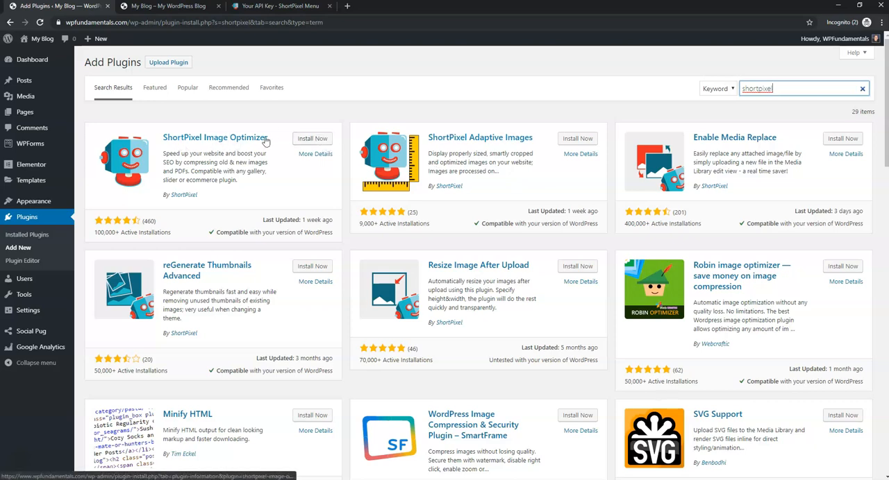
left_click(311, 138)
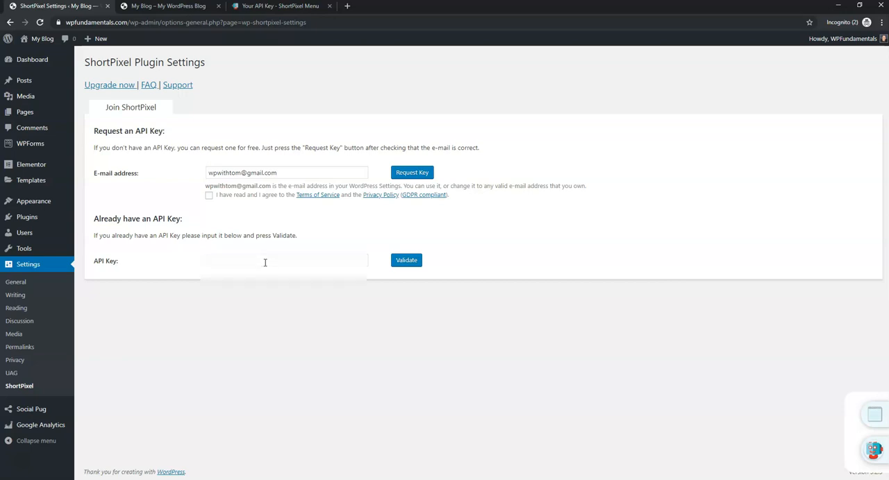
Paste the ShortPixel API key into the plugin's API Key field and validate it.
left_click(287, 261)
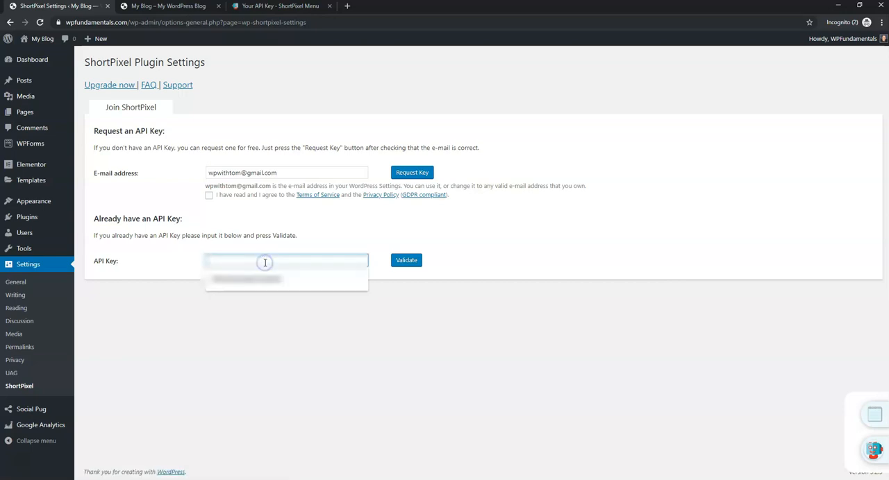
left_click(405, 261)
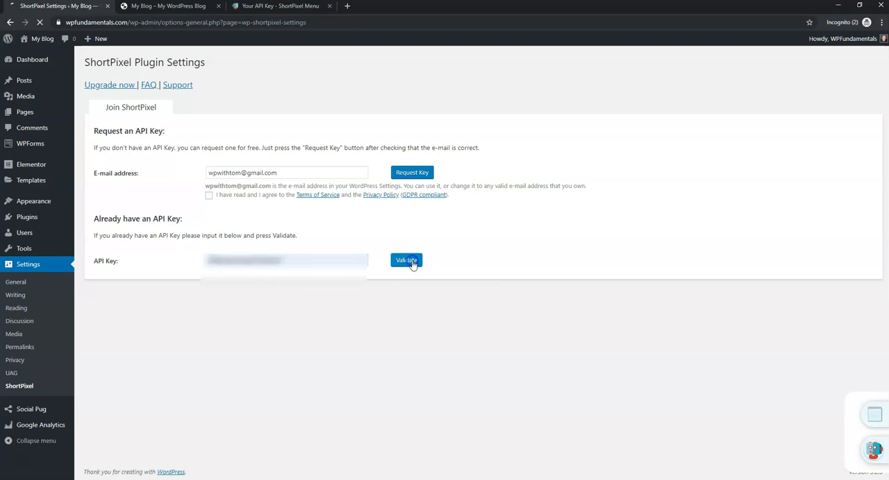
left_click(406, 261)
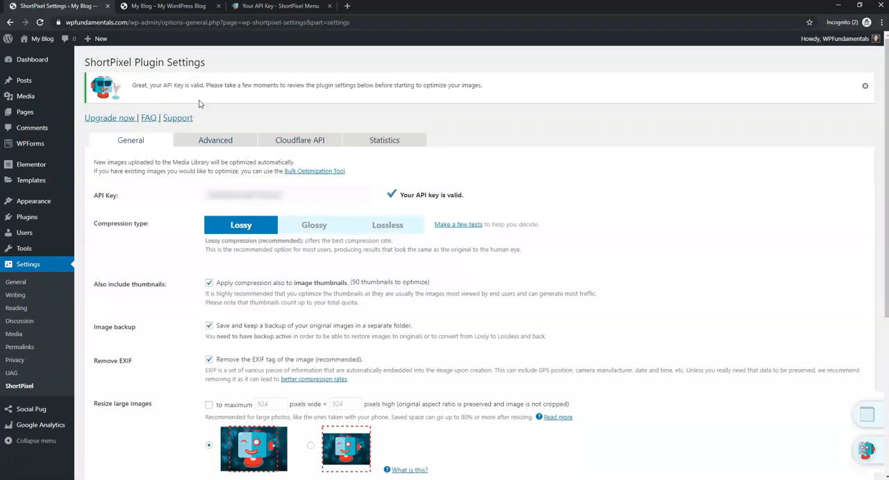
mouse_move(276, 100)
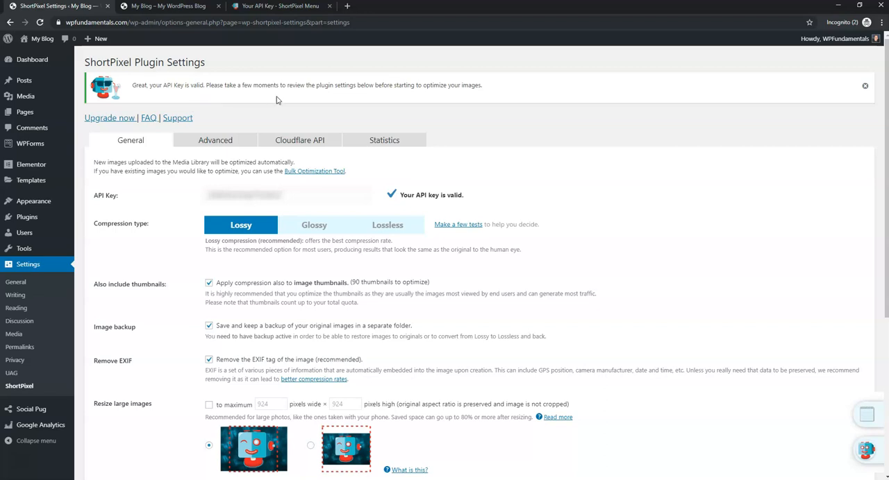
mouse_move(347, 94)
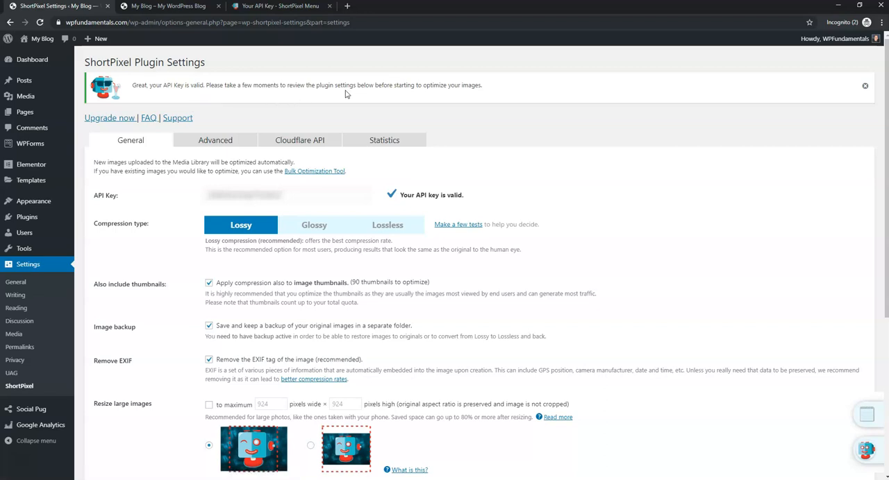
mouse_move(586, 124)
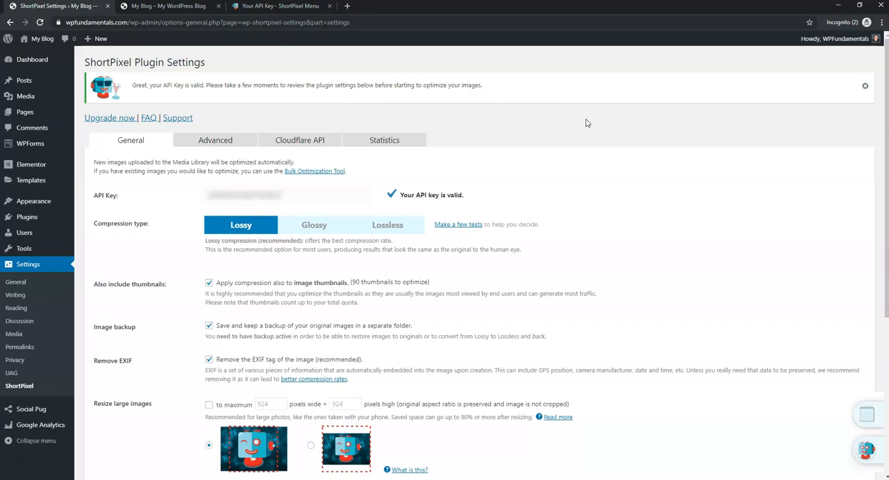
scroll("down", 3)
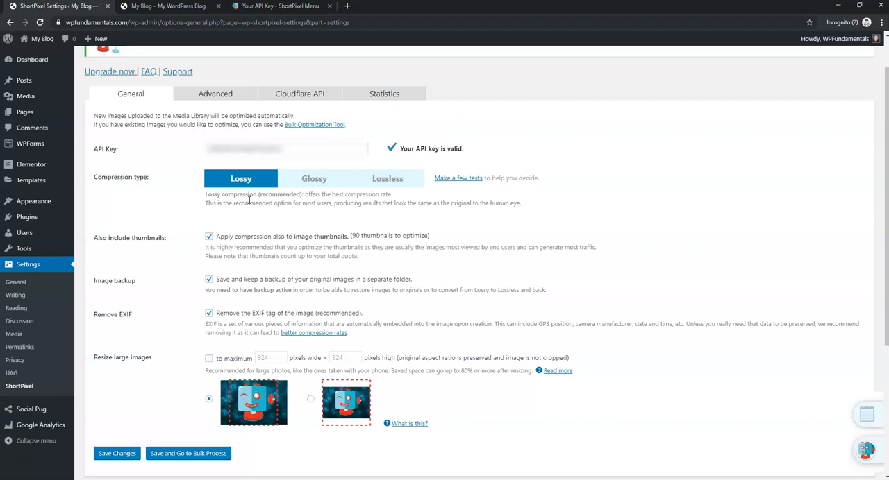
mouse_move(295, 192)
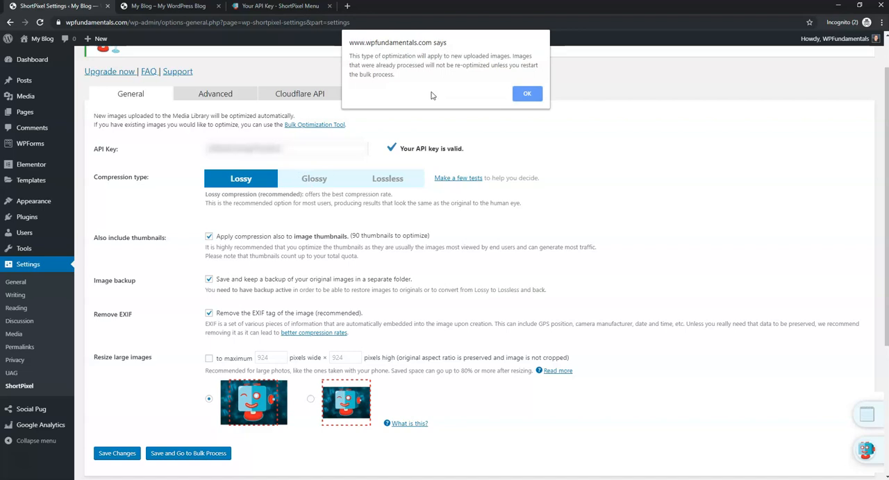
mouse_move(438, 87)
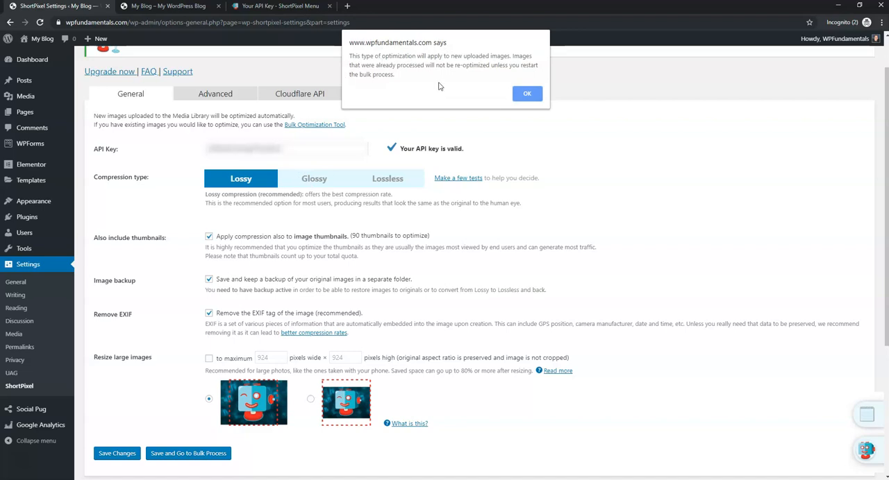
mouse_move(443, 91)
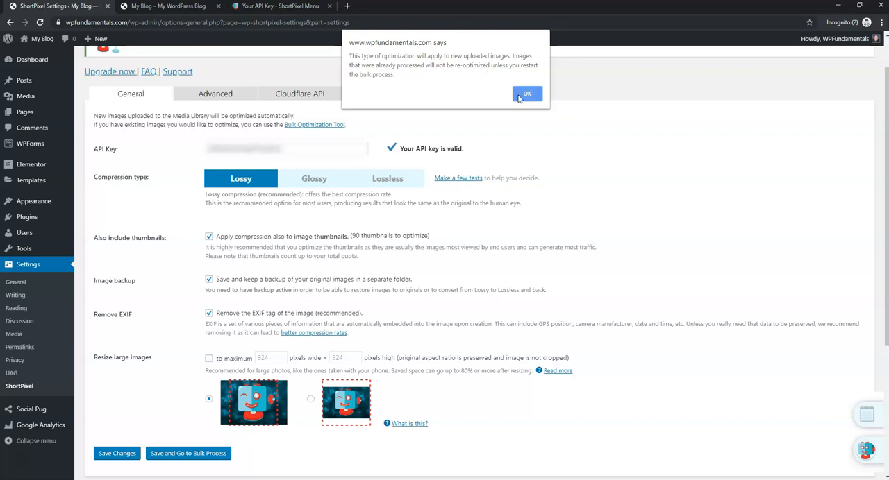
Dismiss the re-optimization notice, keep Lossy compression, and save settings to go to Bulk Process.
left_click(526, 94)
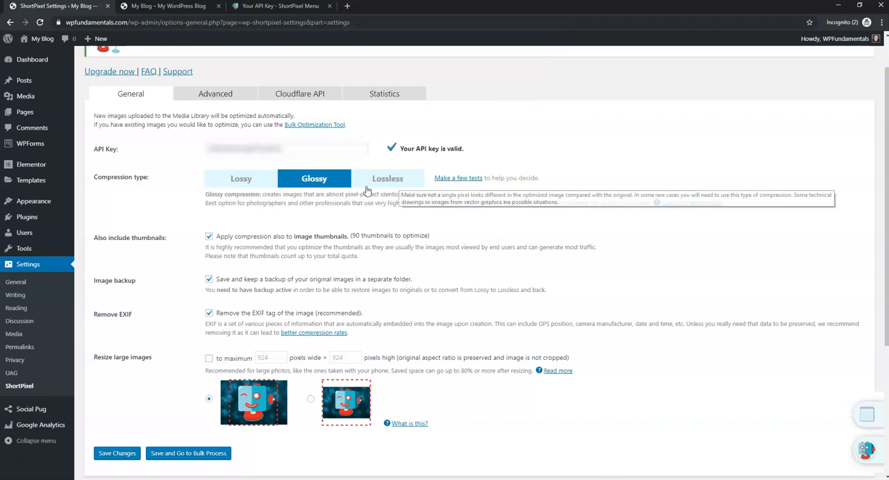
mouse_move(223, 182)
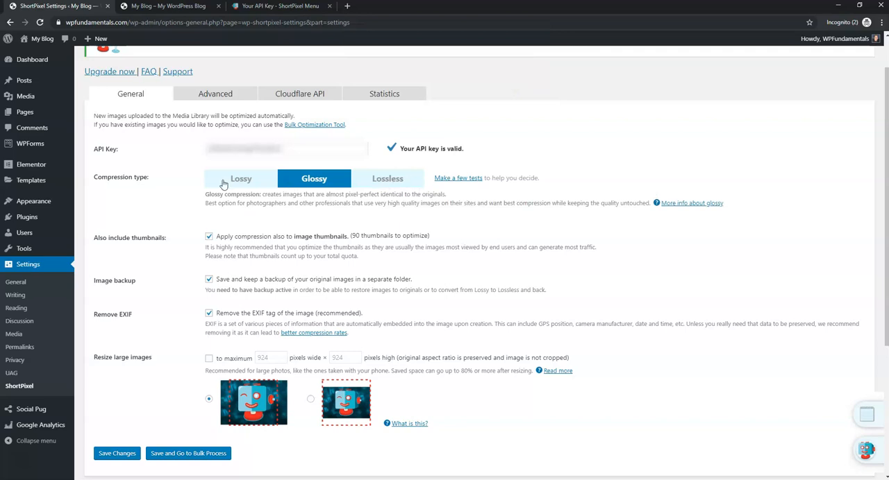
left_click(240, 178)
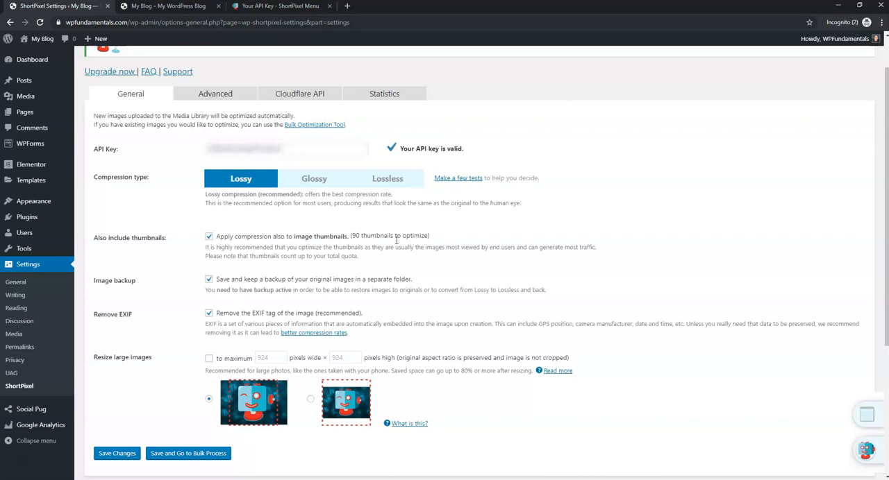
mouse_move(450, 285)
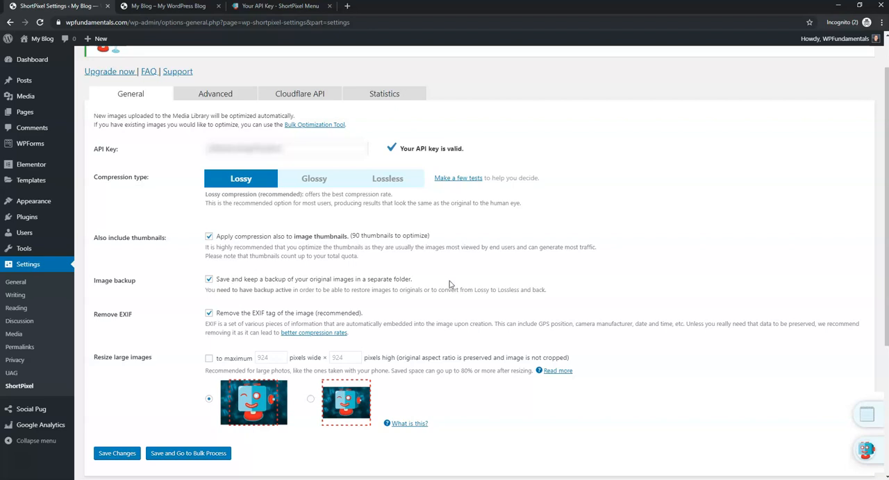
mouse_move(475, 283)
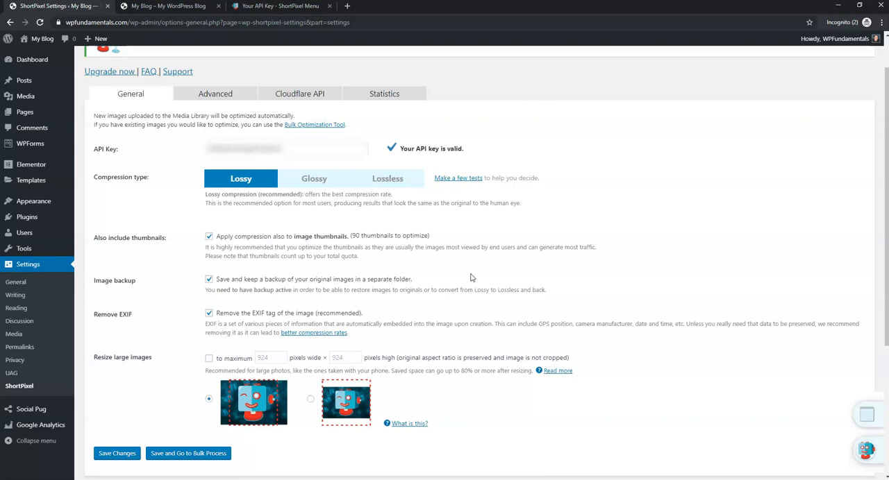
mouse_move(261, 263)
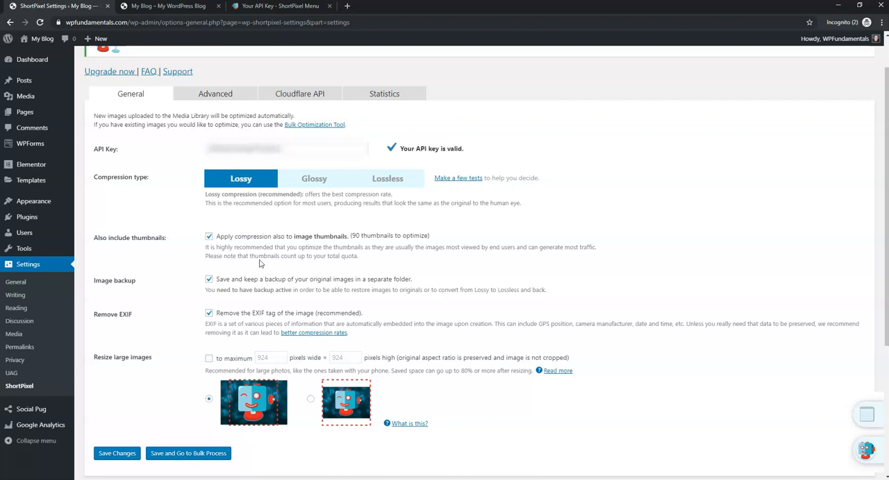
left_click(188, 453)
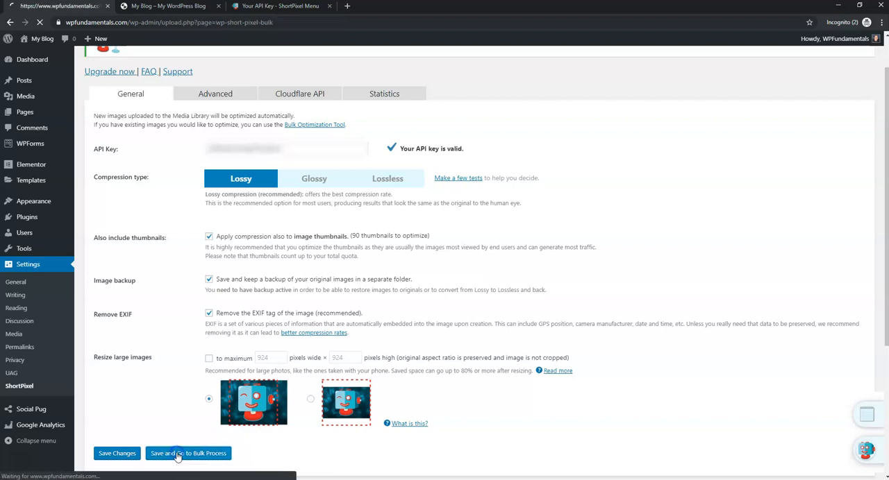
Begin bulk optimization of all 132 media images including thumbnails.
left_click(187, 452)
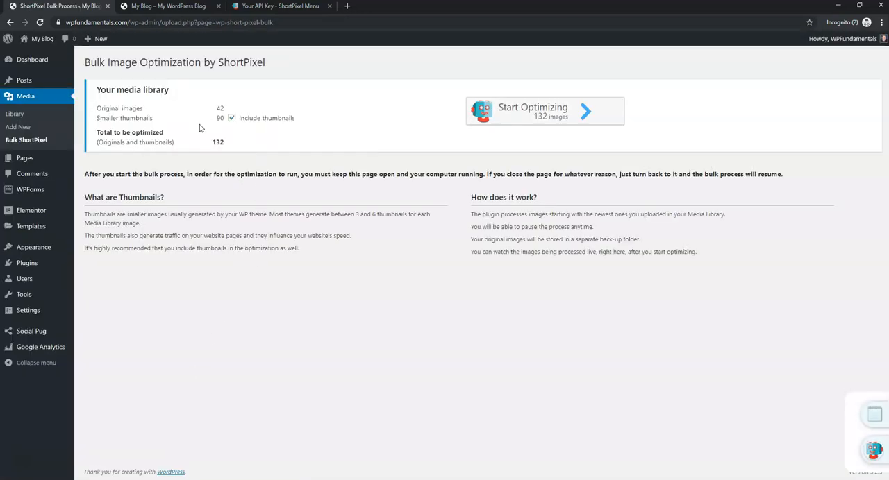
mouse_move(217, 152)
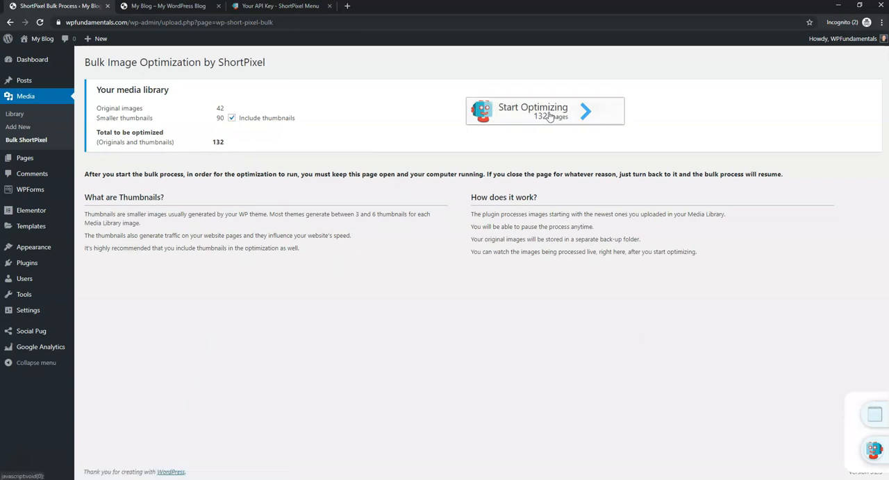
left_click(544, 111)
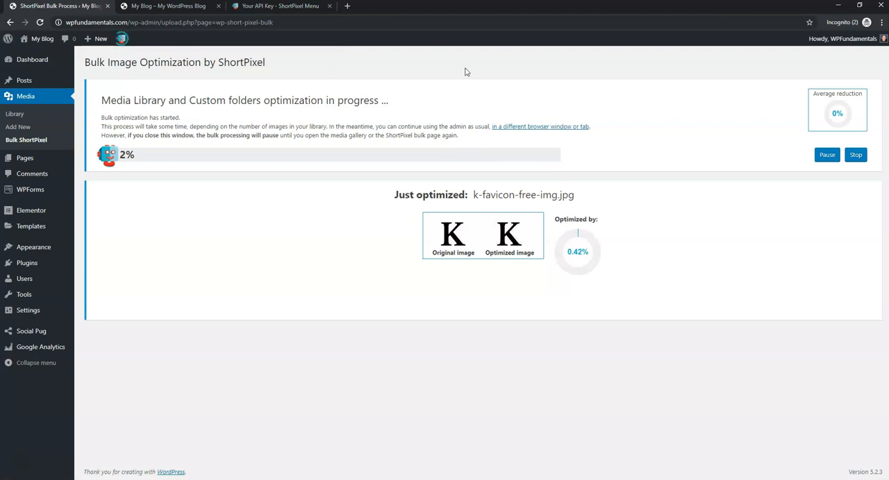
mouse_move(589, 244)
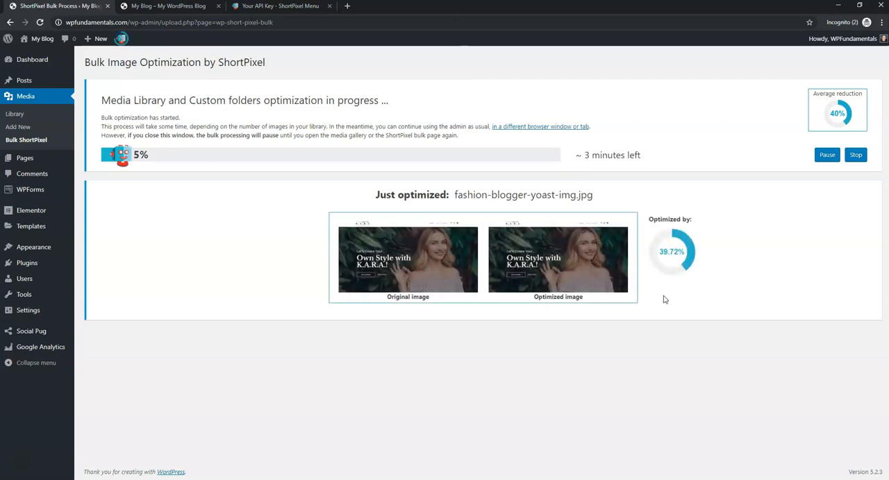
mouse_move(667, 264)
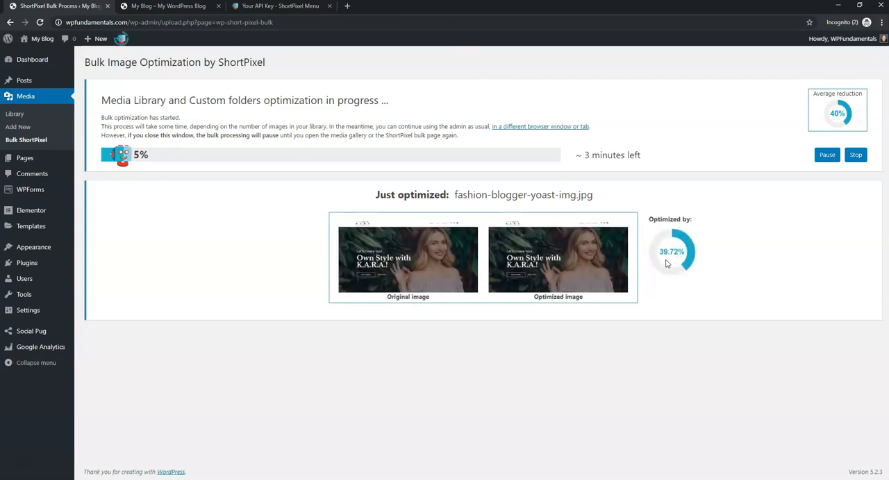
mouse_move(729, 267)
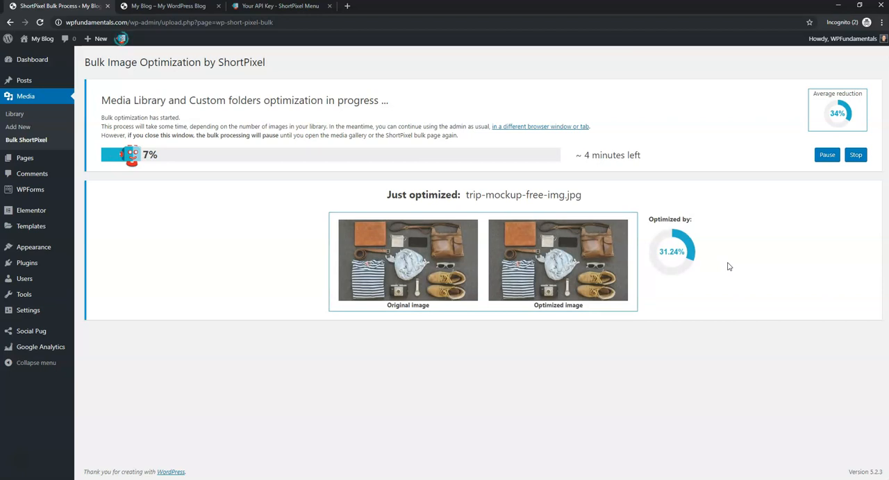
mouse_move(608, 151)
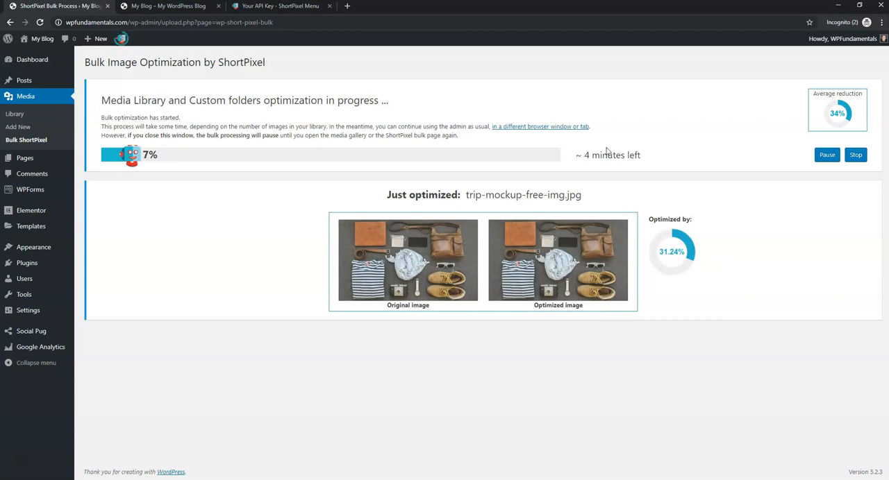
mouse_move(619, 168)
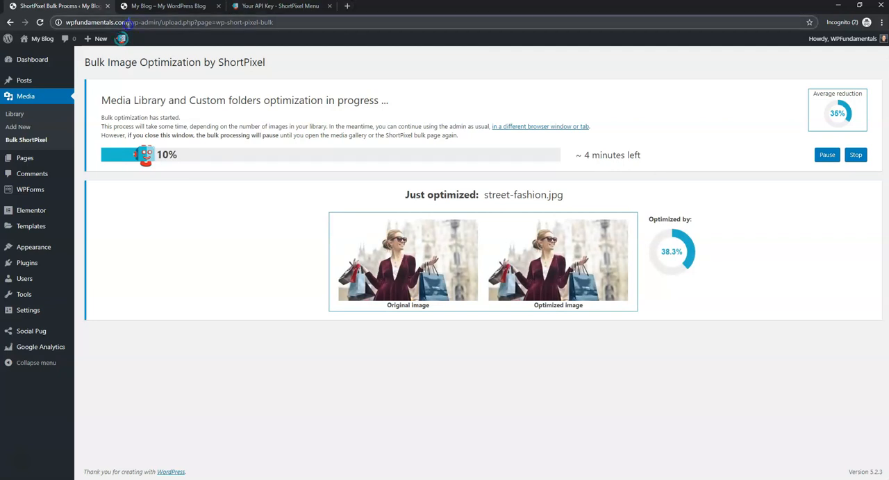
Run a GTmetrix test of wpfundamentals.com from a new tab at gtmetrix.com.
right_click(167, 22)
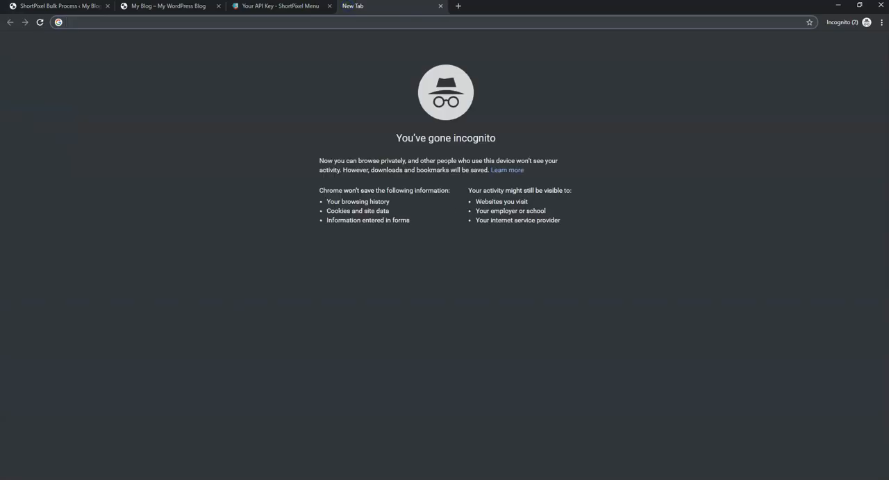
type("gtmetrix.com")
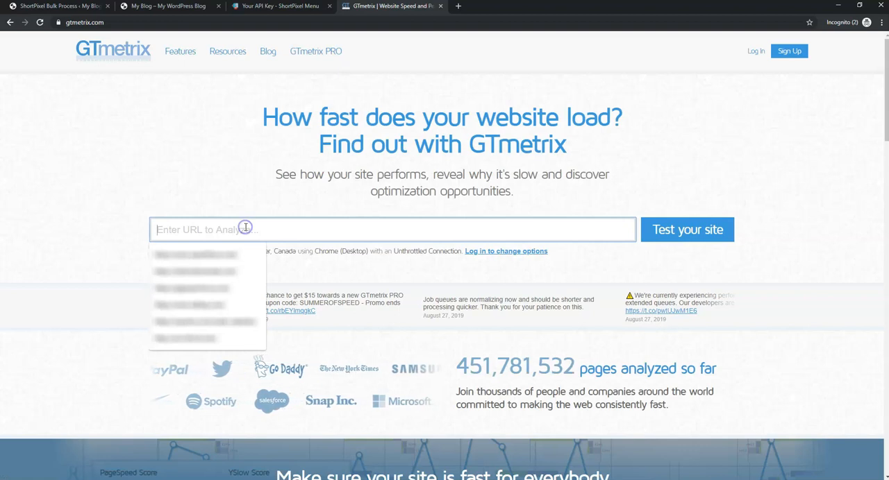
left_click(686, 230)
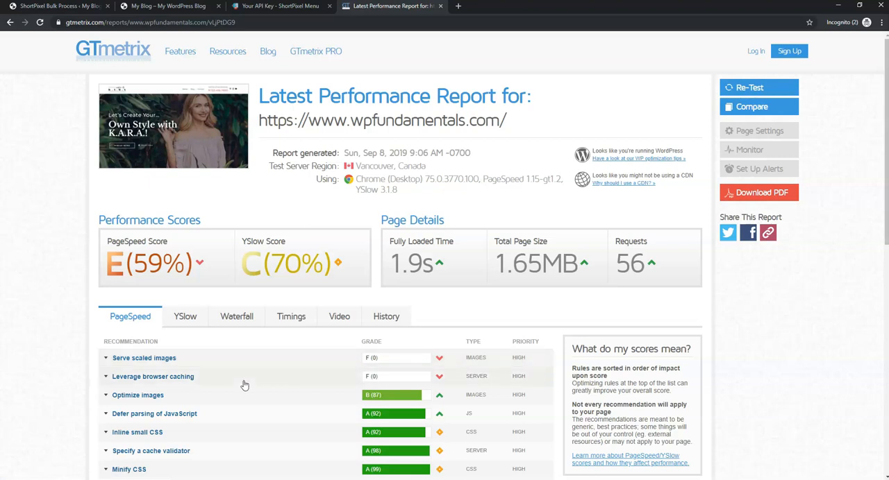
mouse_move(409, 403)
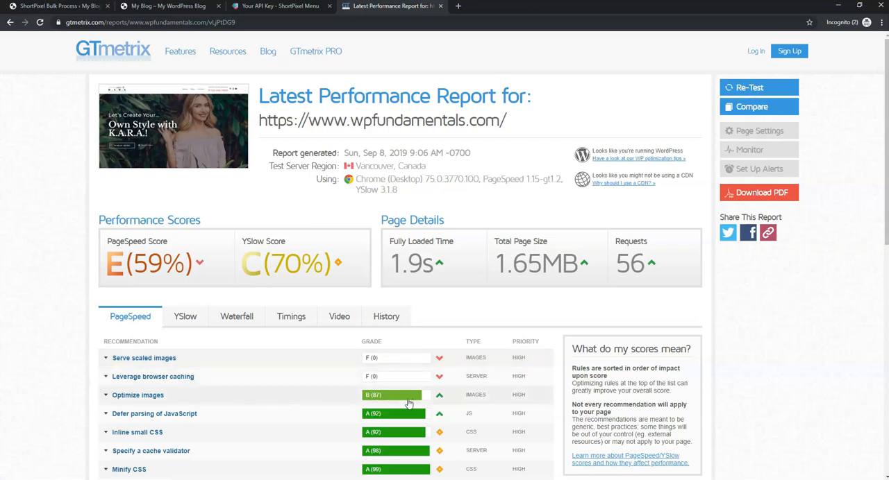
mouse_move(195, 388)
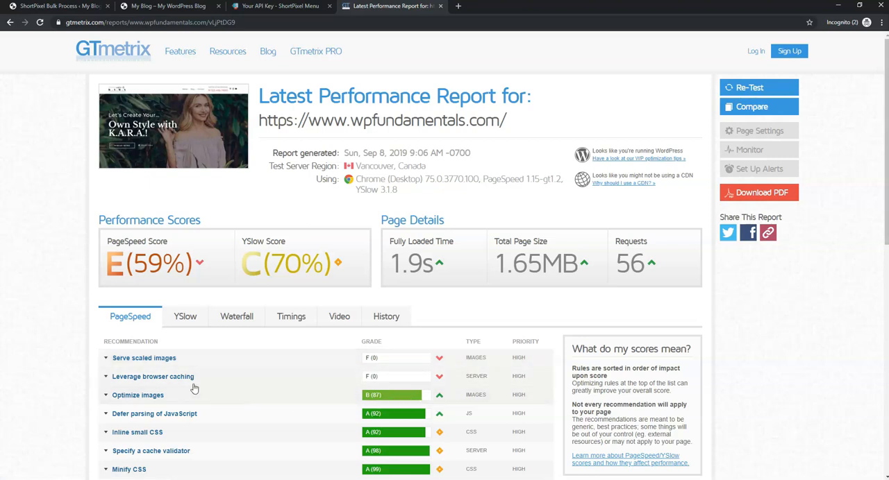
mouse_move(236, 378)
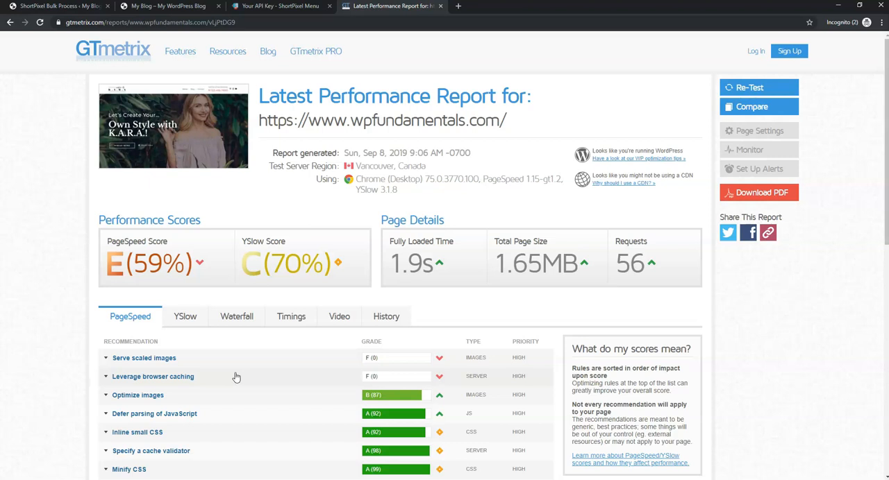
mouse_move(244, 375)
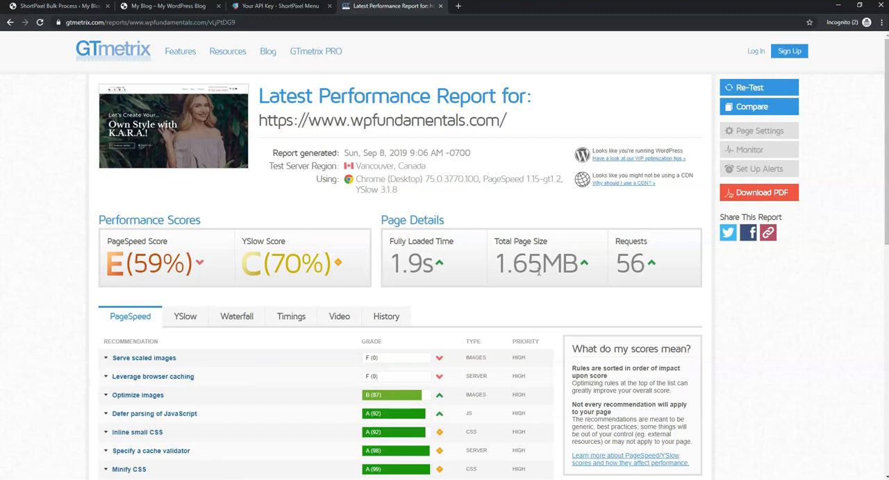
mouse_move(544, 294)
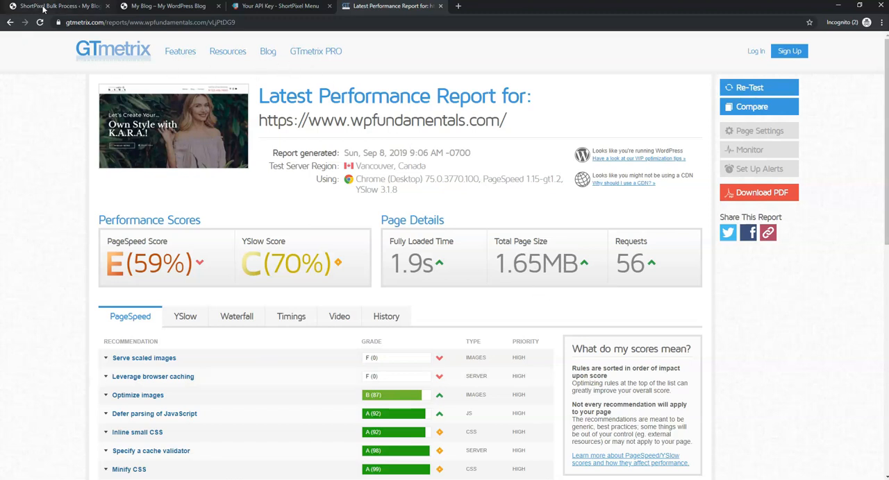
Return to the ShortPixel bulk progress page and let optimization continue.
left_click(58, 6)
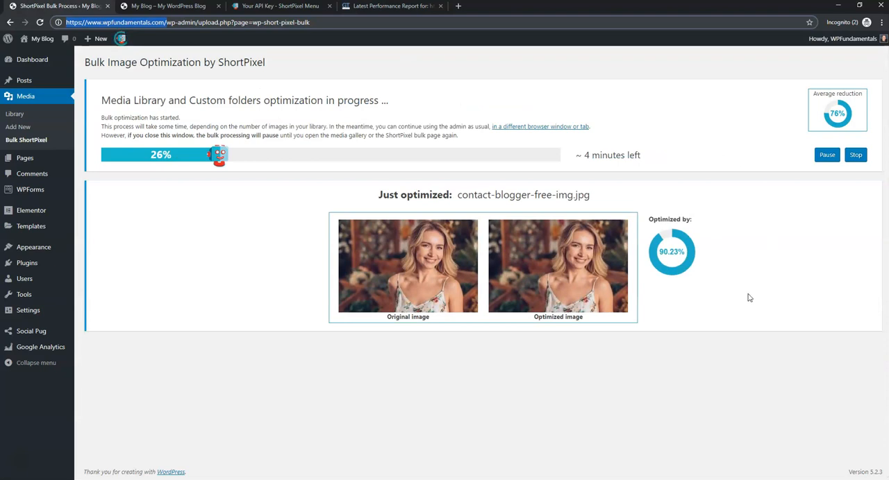
mouse_move(652, 150)
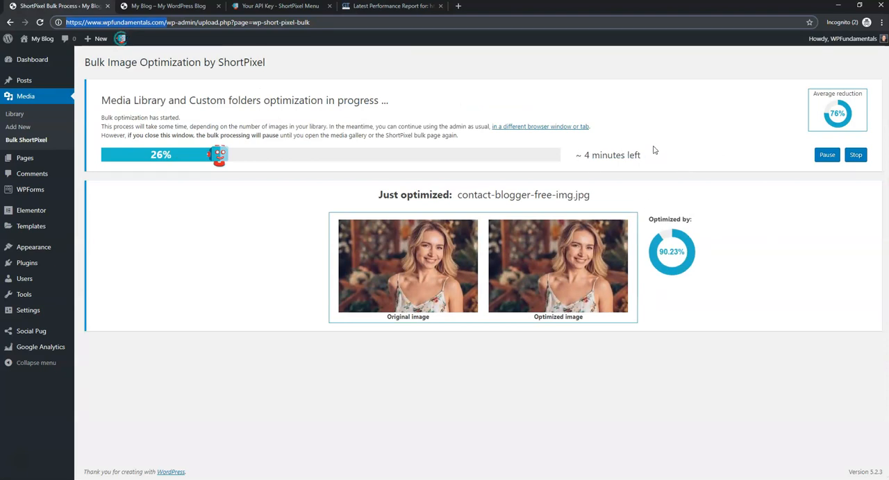
mouse_move(423, 98)
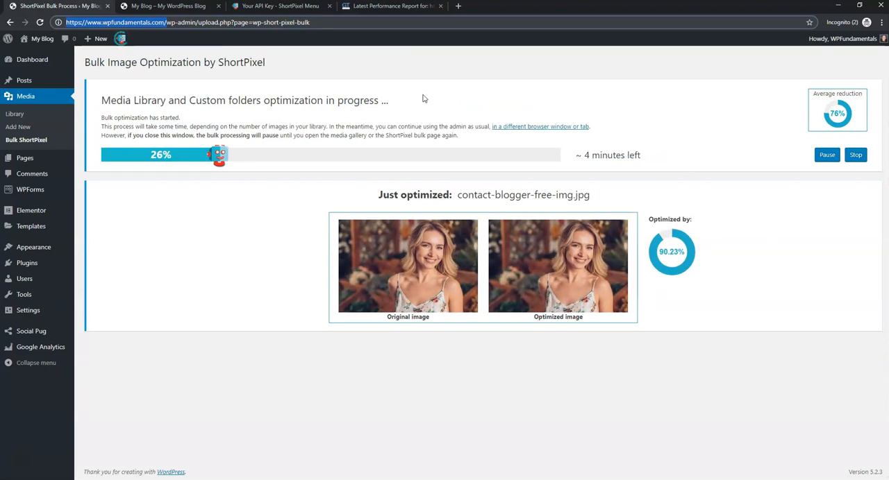
mouse_move(392, 6)
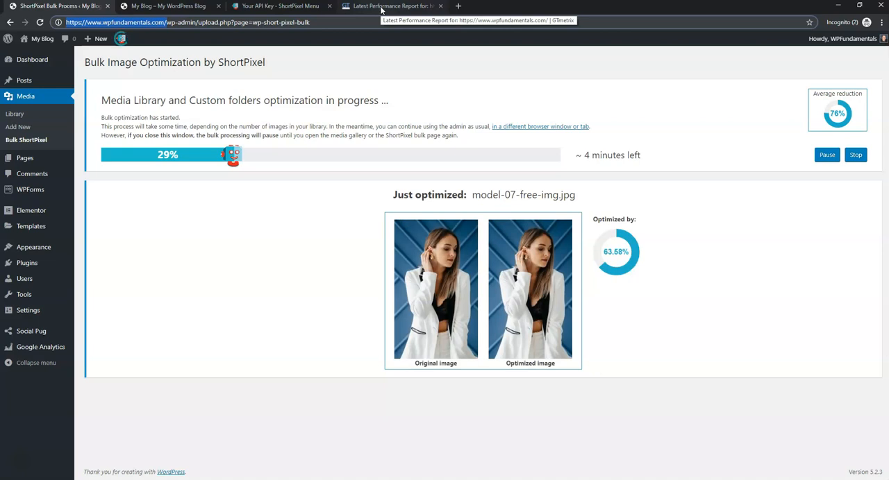
mouse_move(333, 227)
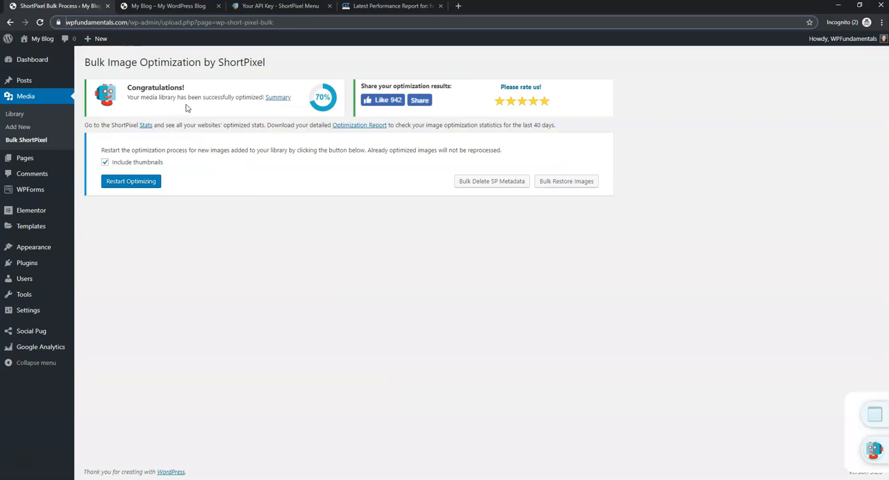
mouse_move(260, 108)
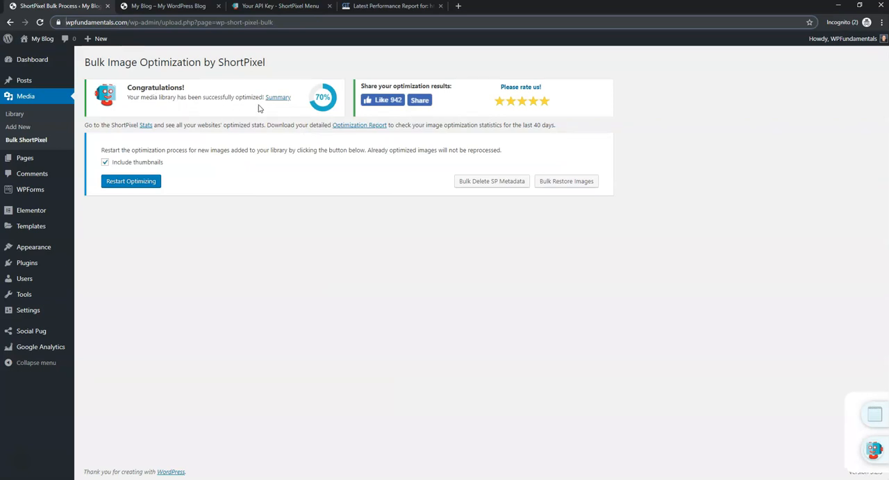
mouse_move(213, 188)
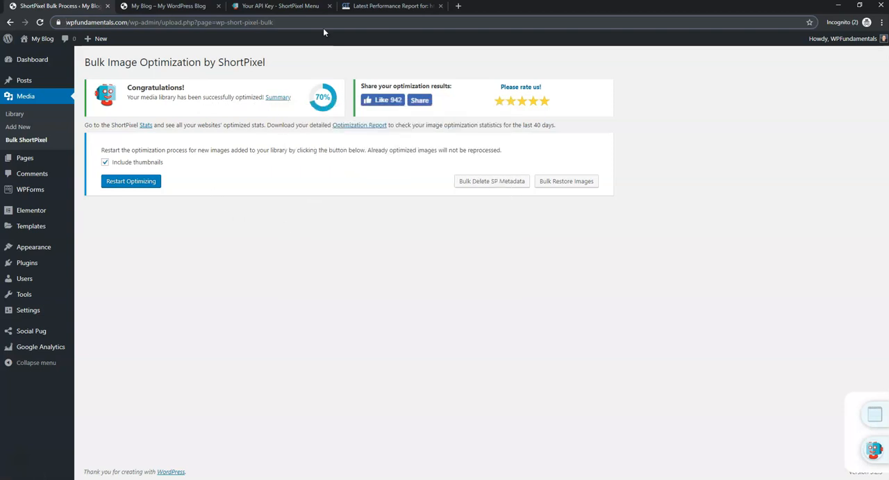
left_click(392, 6)
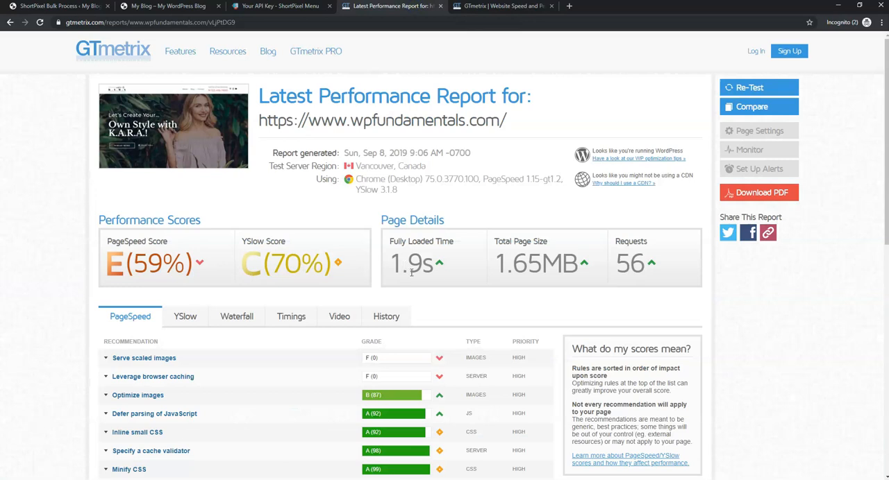
mouse_move(445, 275)
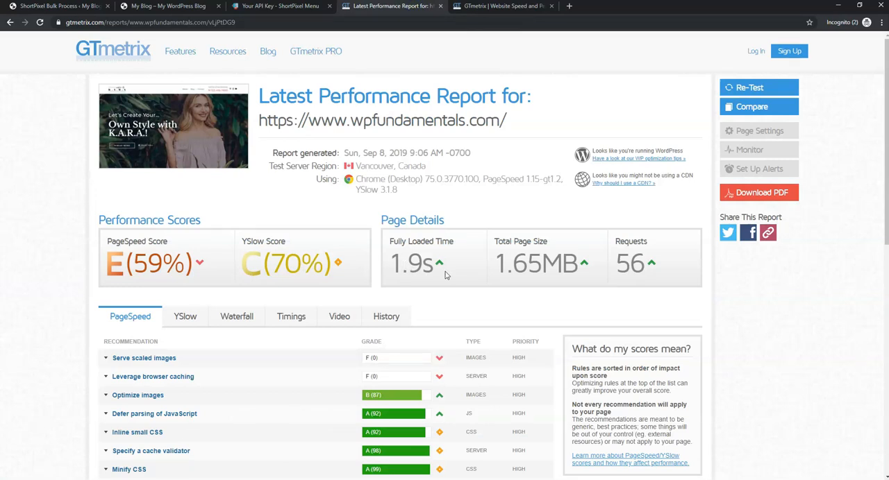
mouse_move(549, 270)
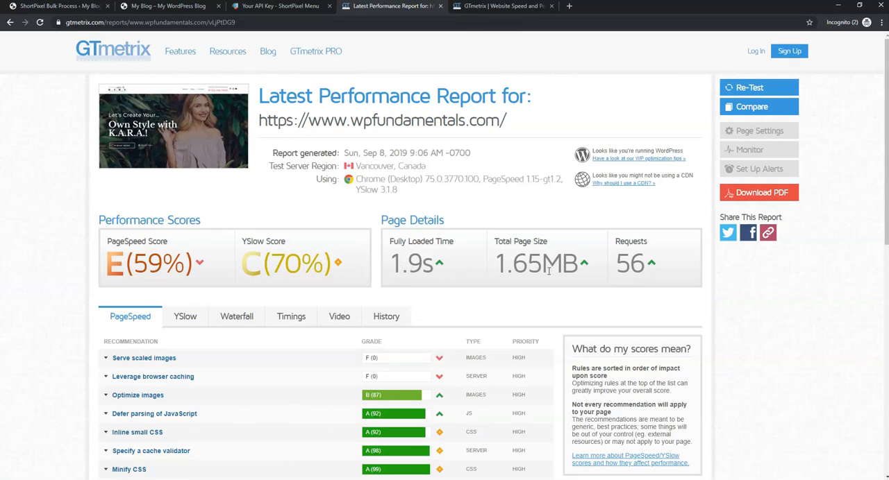
mouse_move(451, 275)
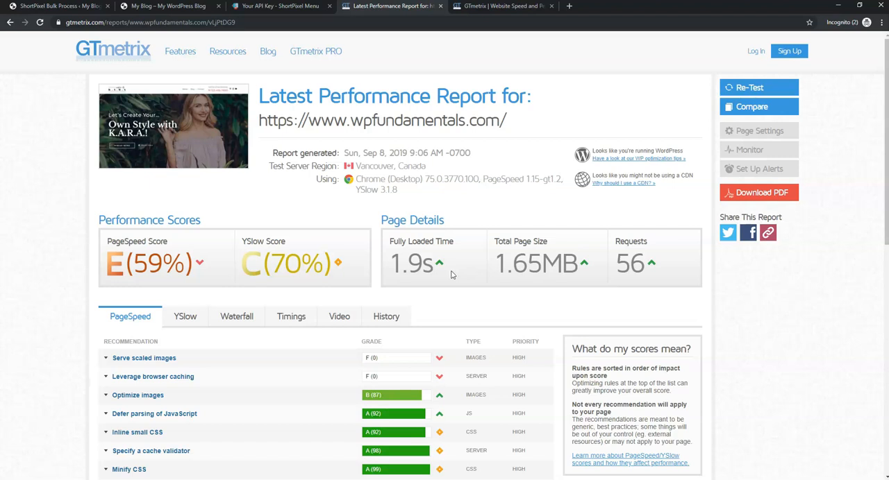
mouse_move(569, 272)
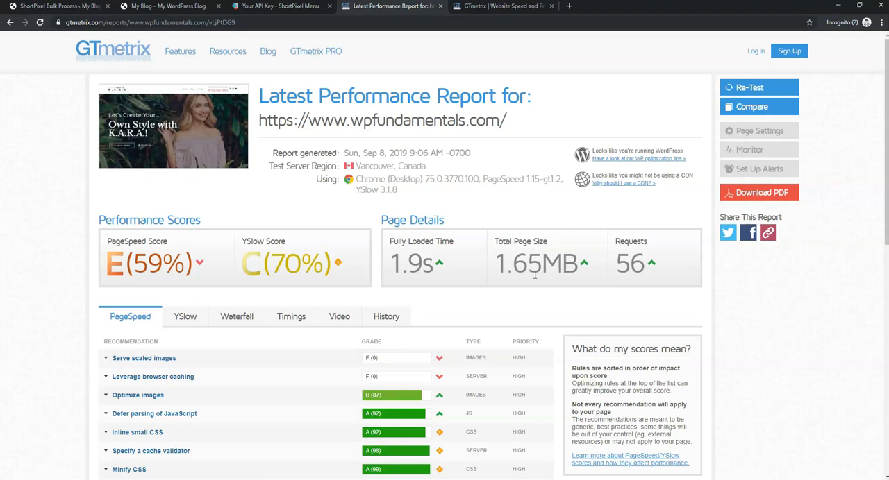
left_click(499, 6)
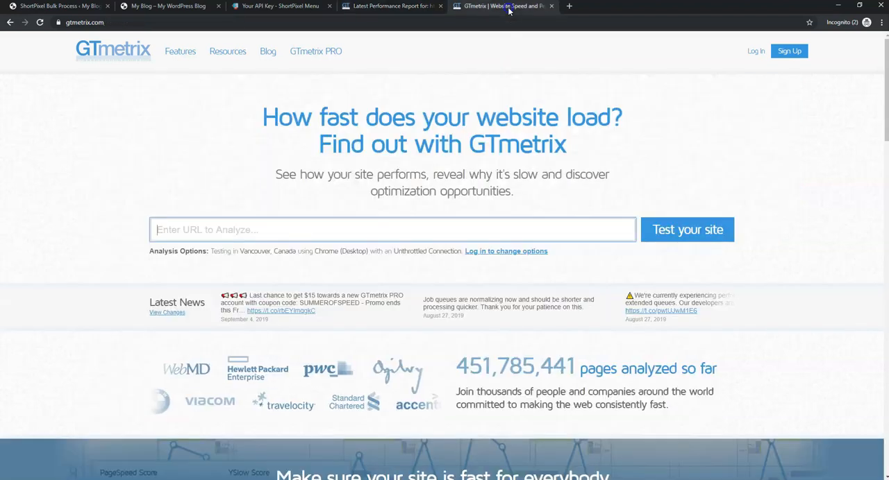
type("https://www.wpfundamentals.com/")
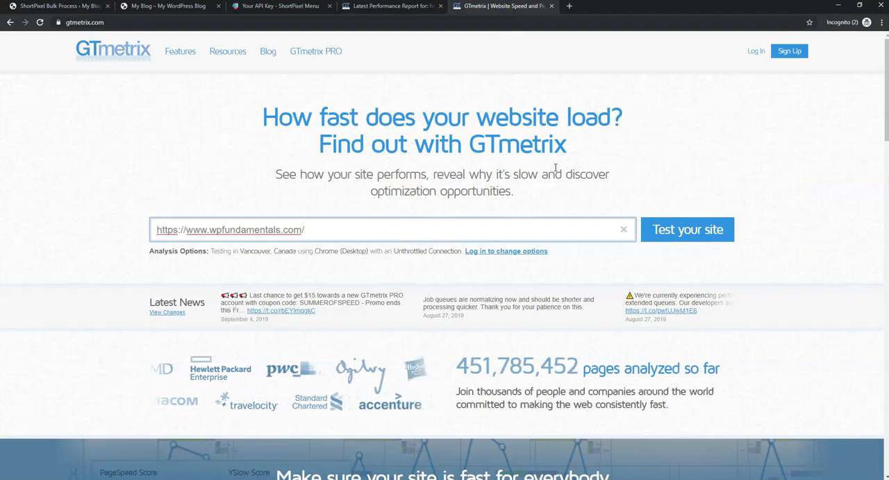
left_click(686, 230)
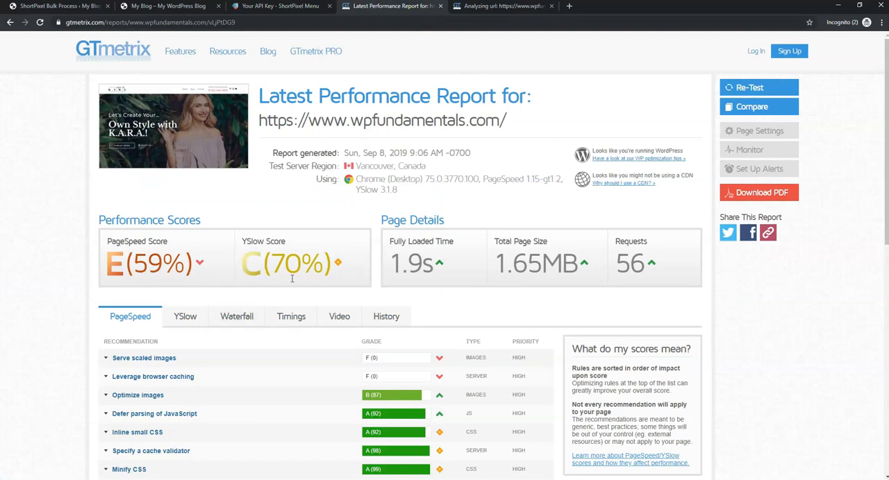
mouse_move(197, 383)
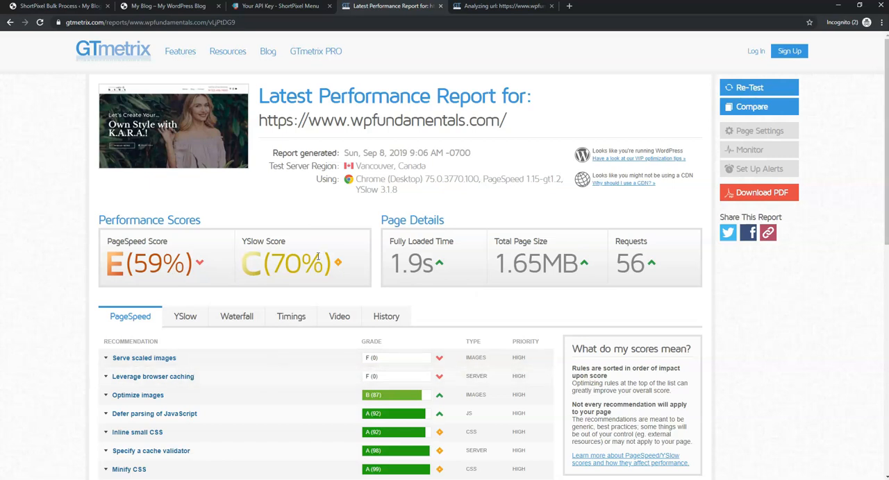
View the new GTmetrix report: 1.3s load, 881KB page size, 71% PageSpeed.
left_click(503, 6)
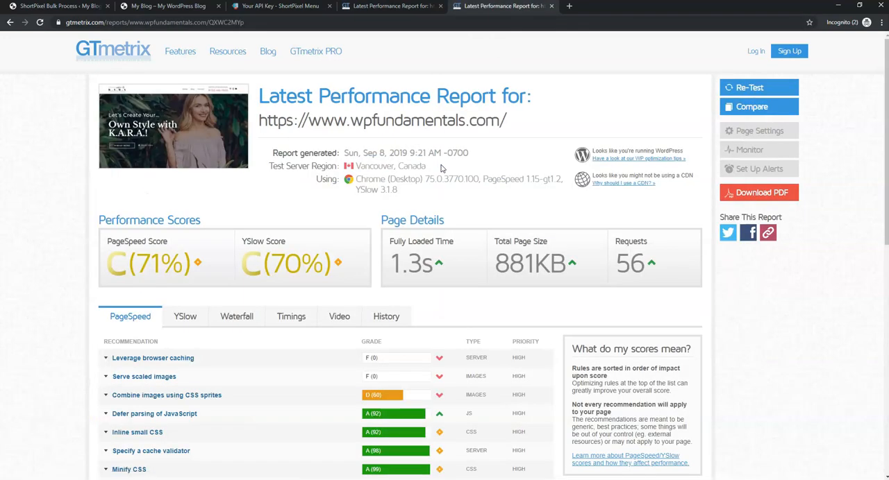
mouse_move(422, 272)
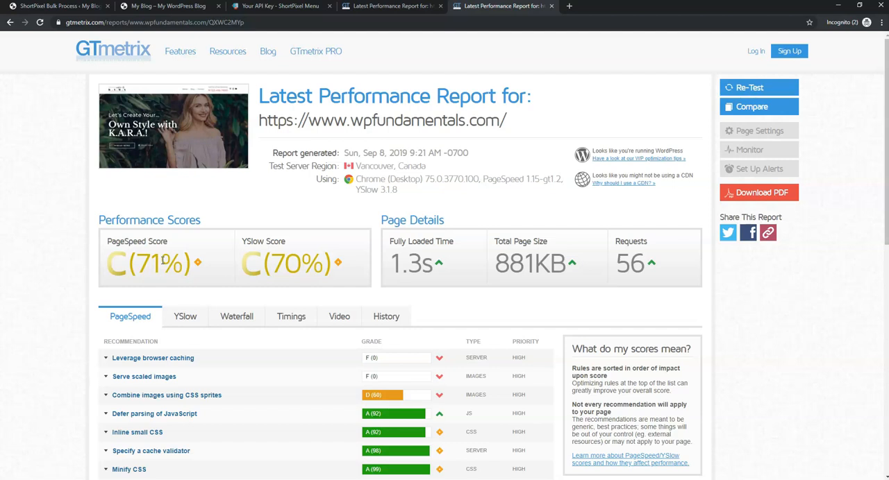
mouse_move(223, 361)
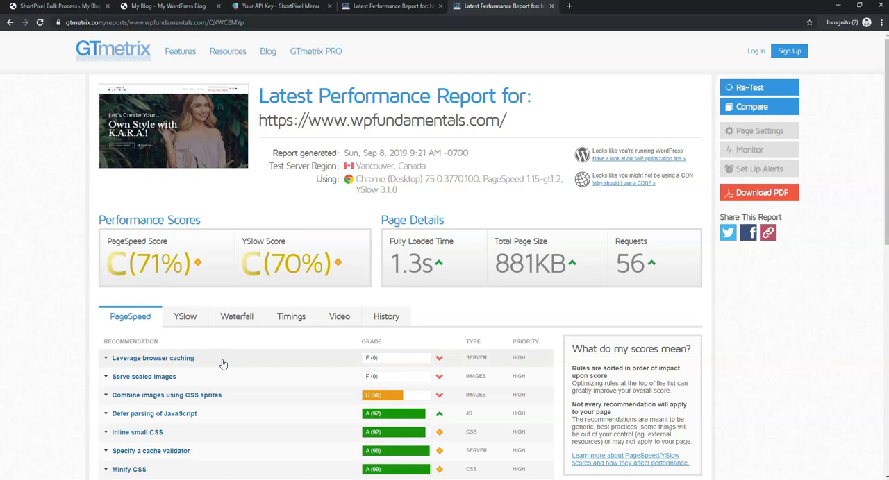
mouse_move(234, 375)
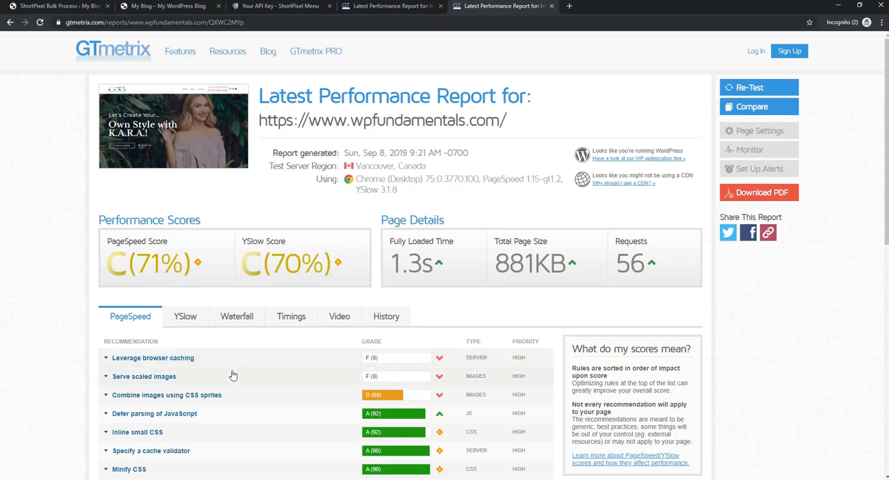
mouse_move(224, 370)
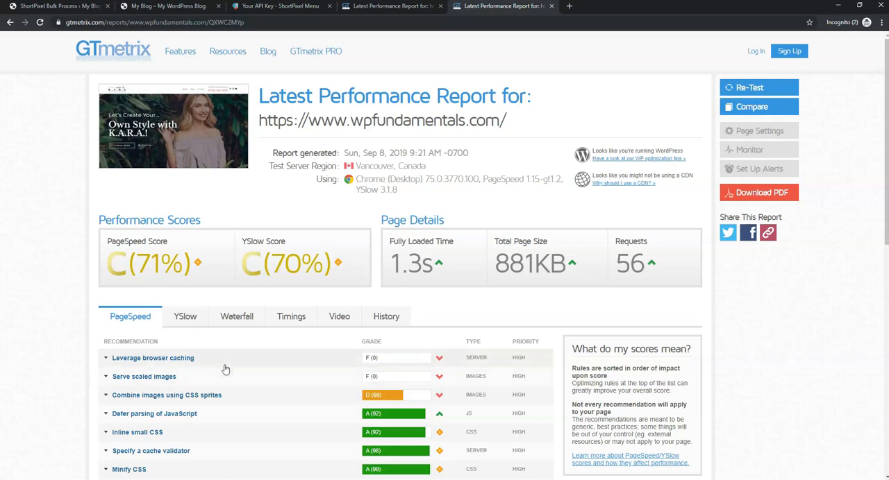
mouse_move(229, 365)
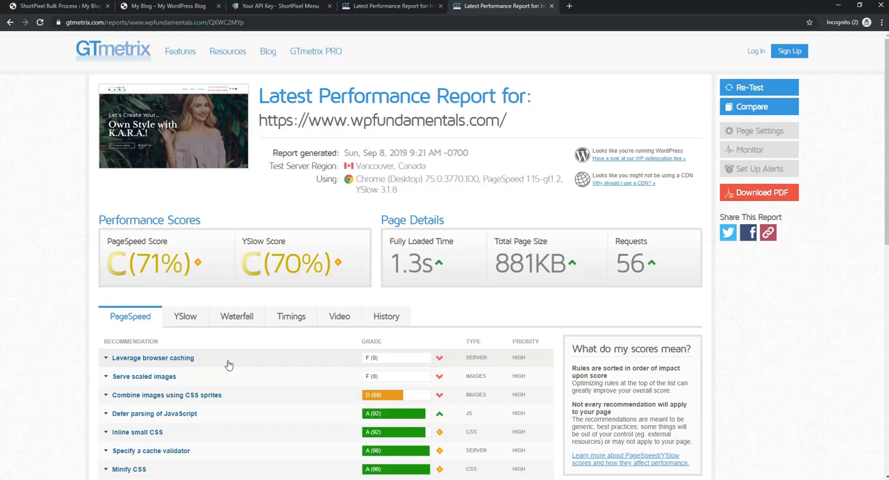
mouse_move(197, 263)
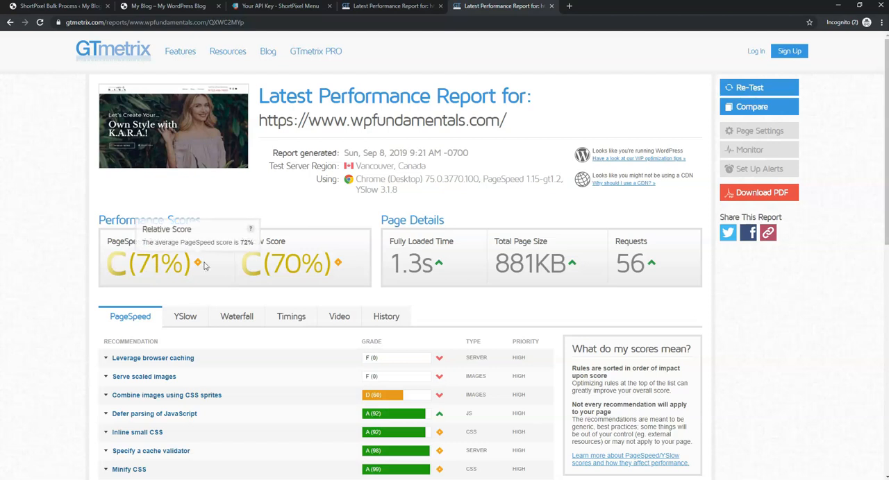
mouse_move(472, 288)
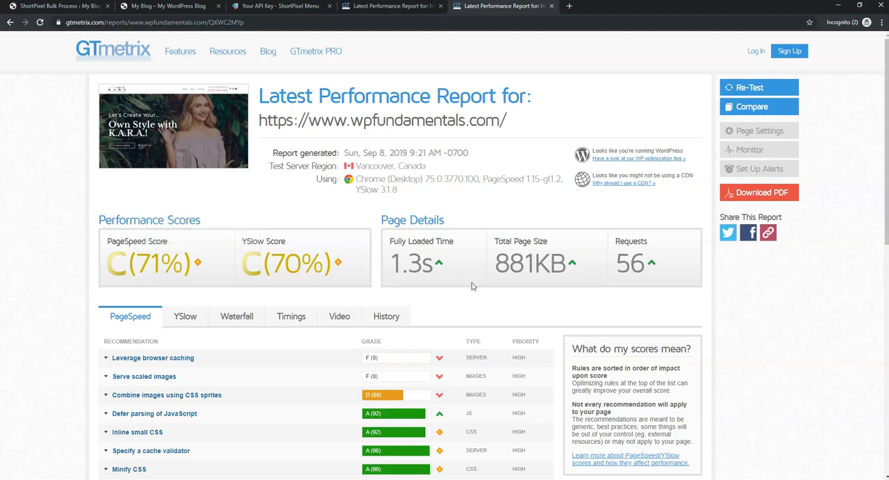